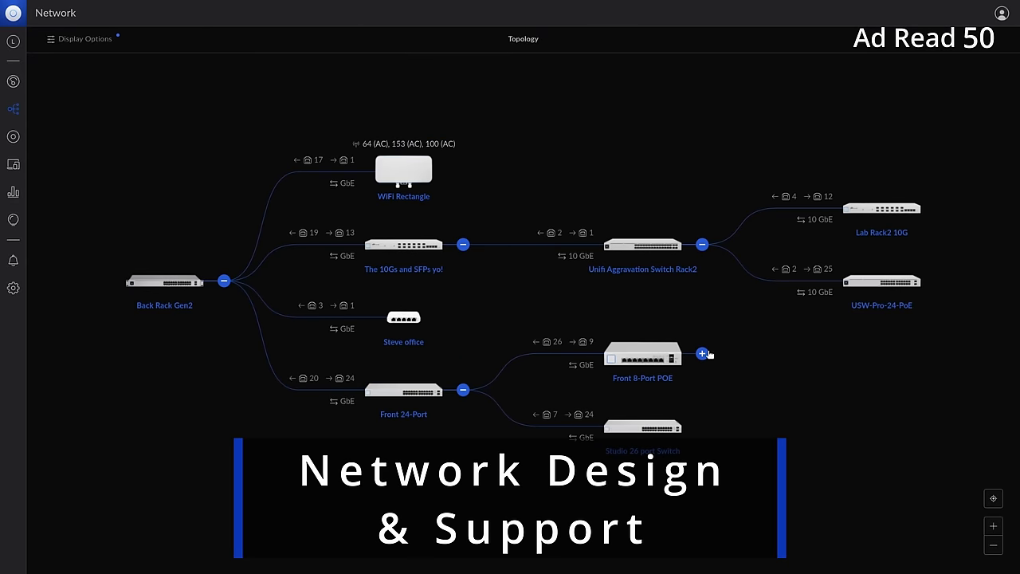
Step: Name the new dataset Test and move down to its Encryption Options
left_click(701, 353)
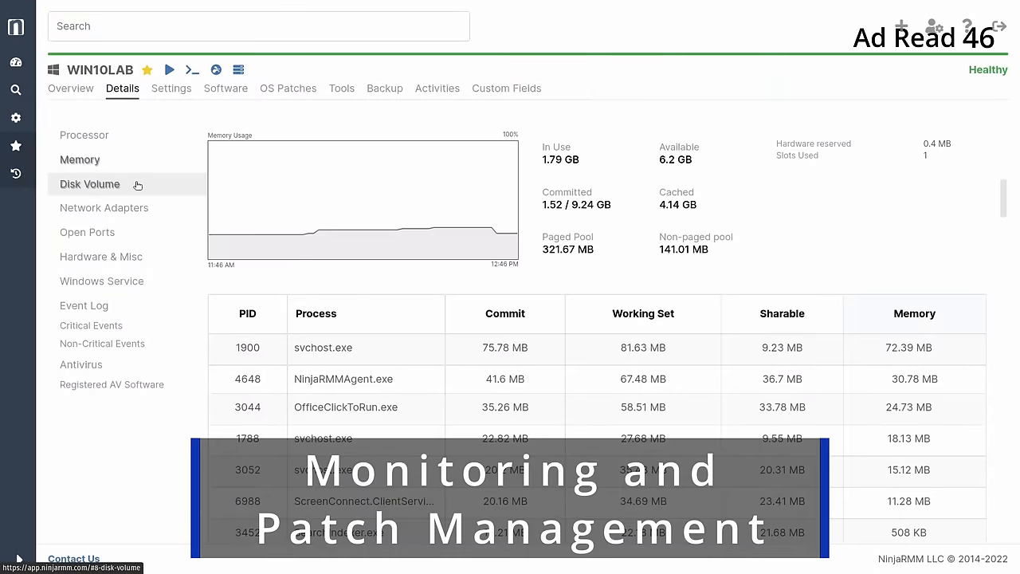
left_click(89, 183)
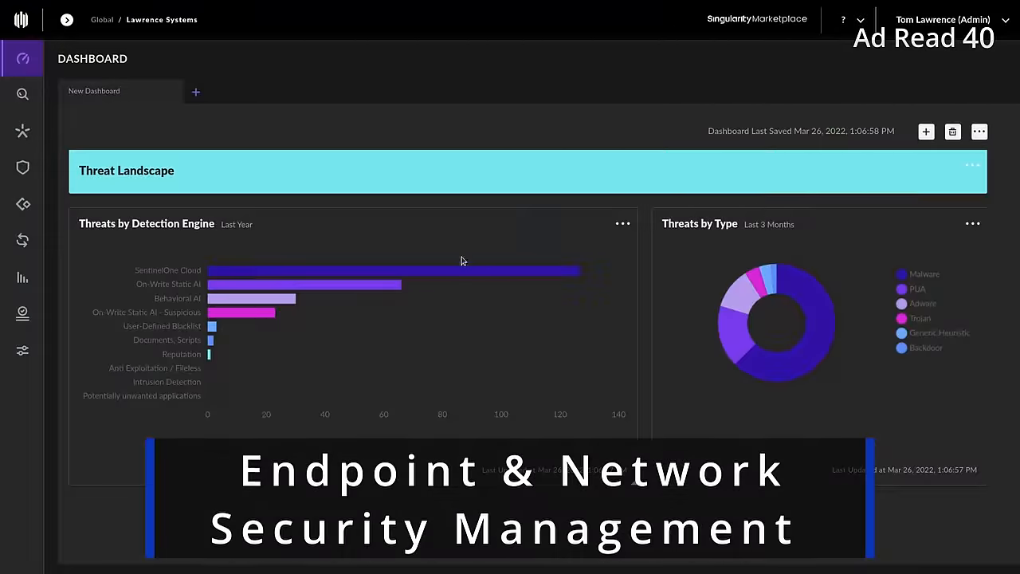
mouse_move(385, 283)
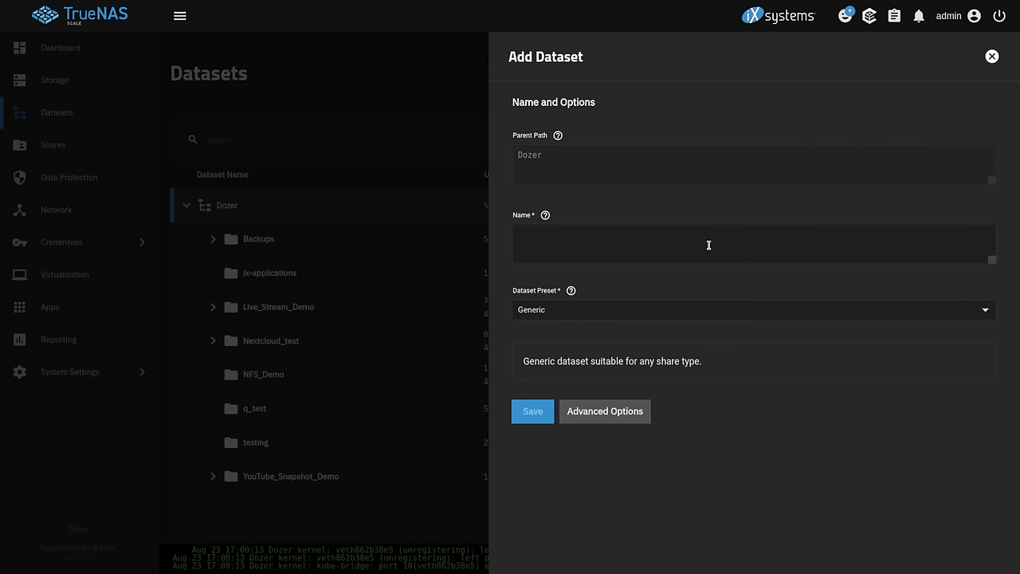
type("Test")
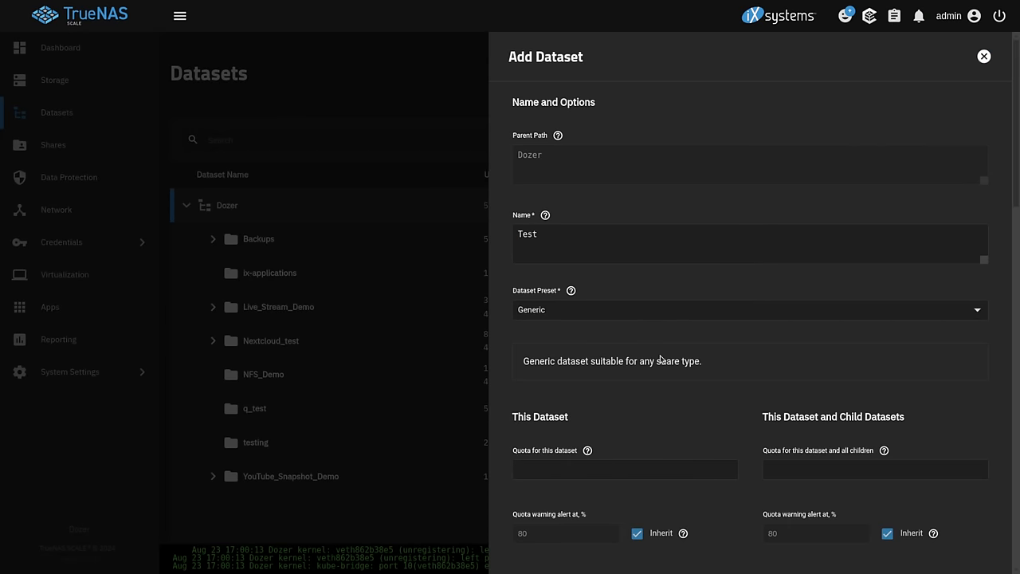
scroll("down", 3)
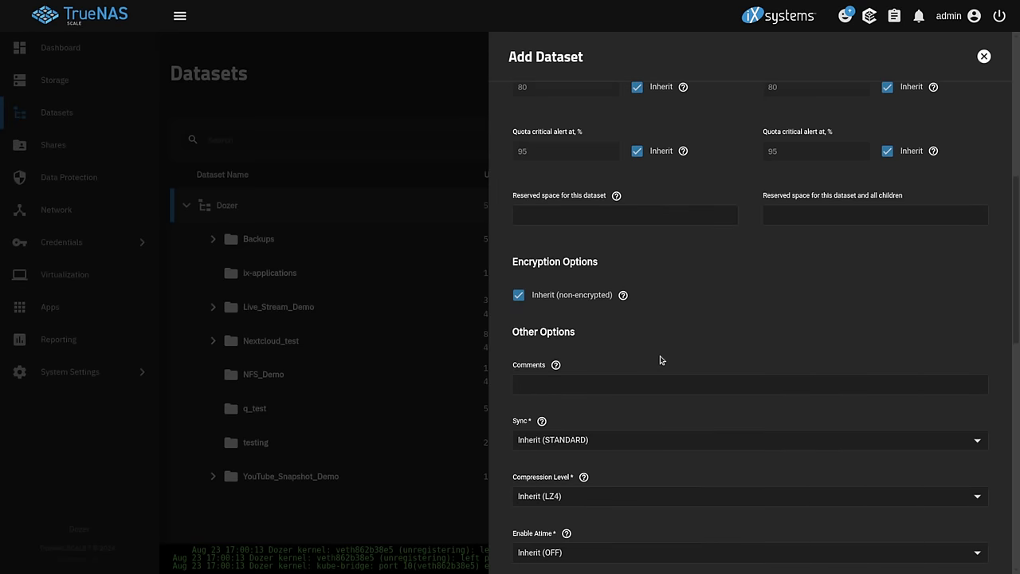
Step: Stop inheriting encryption, choose Passphrase encryption type, then return to the dashboard
left_click(520, 295)
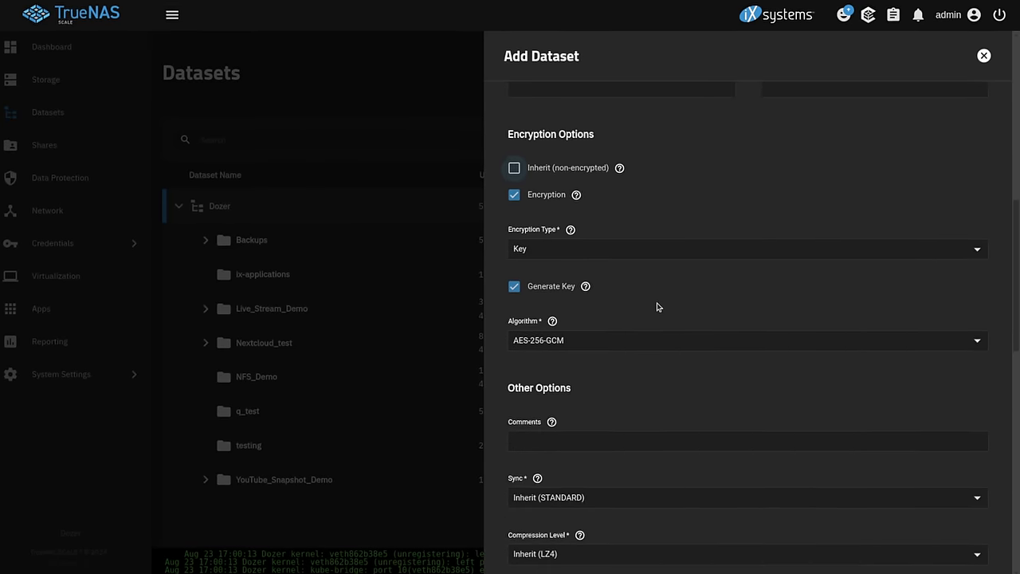
left_click(746, 248)
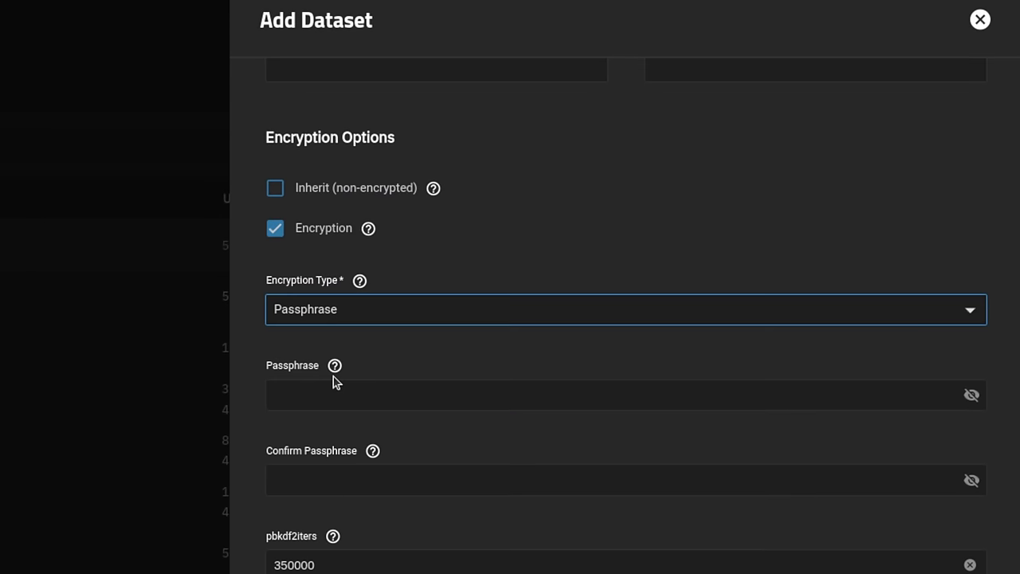
left_click(625, 396)
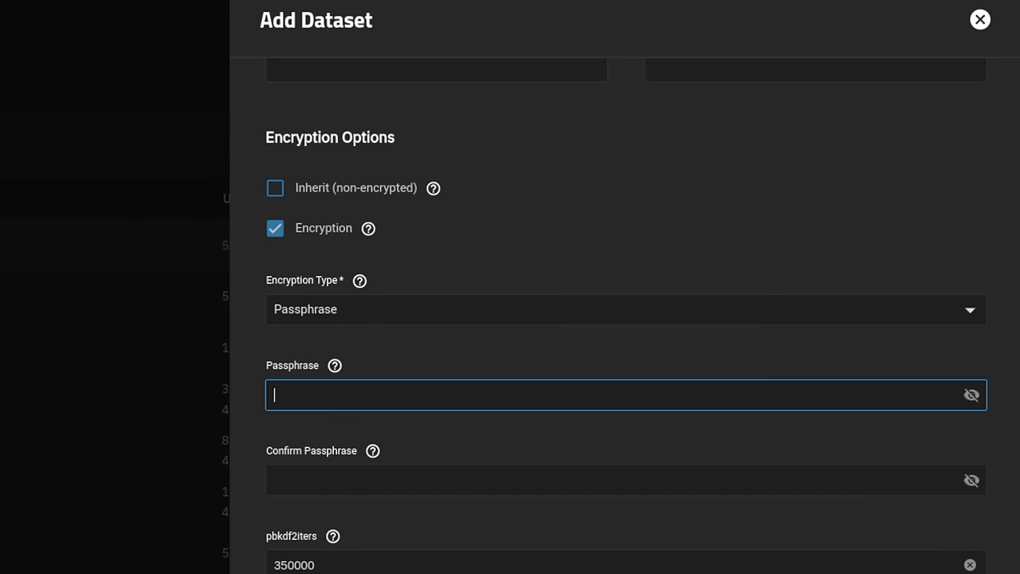
left_click(979, 19)
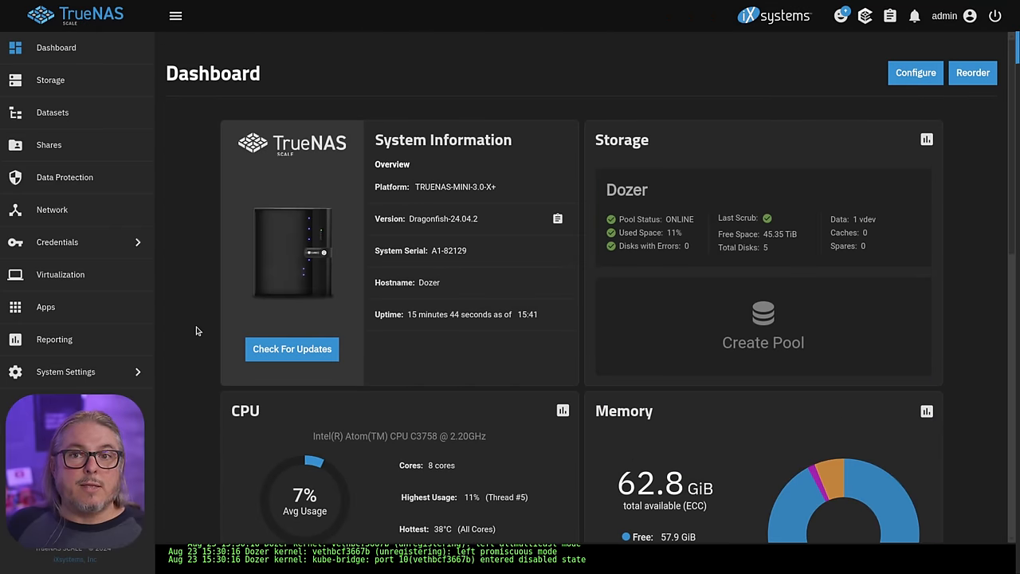
Step: Bring up the Console configuration under System Settings > Advanced
left_click(65, 372)
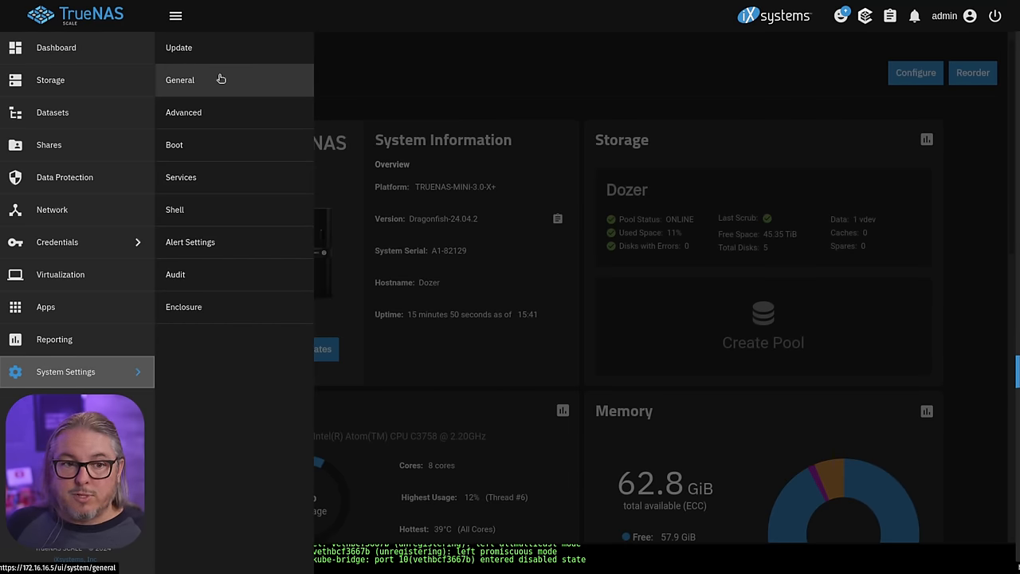
mouse_move(233, 111)
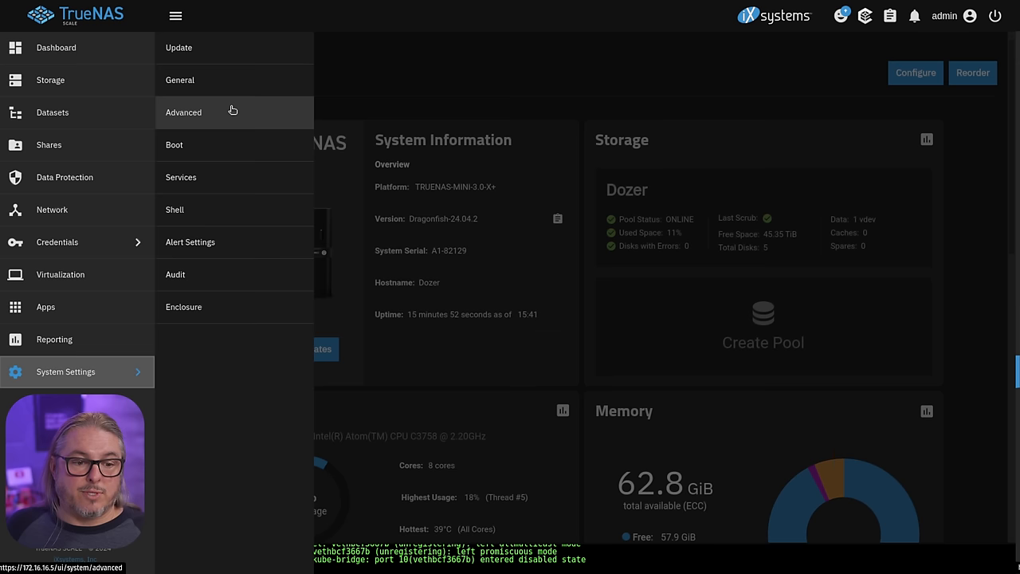
left_click(184, 111)
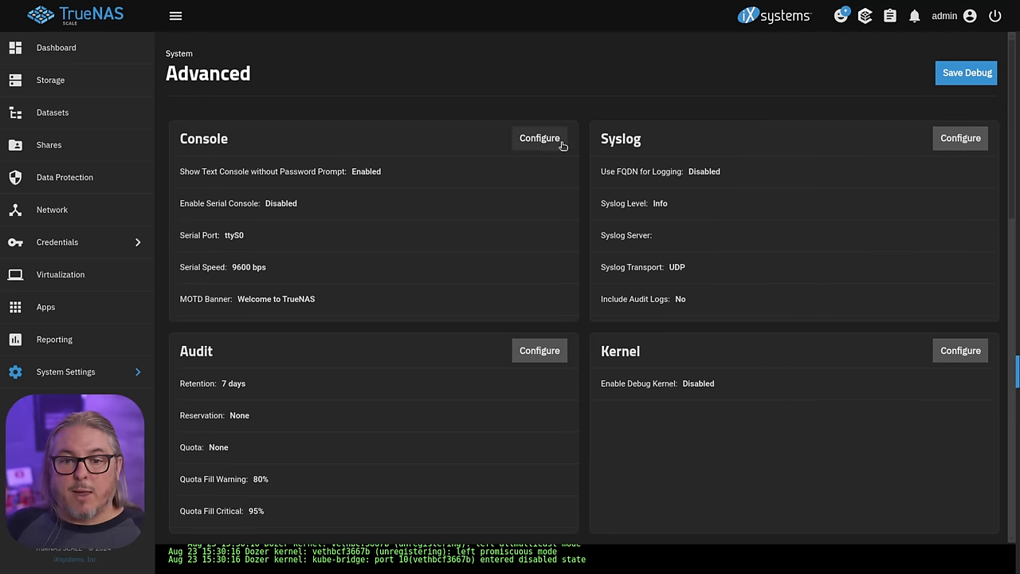
left_click(538, 137)
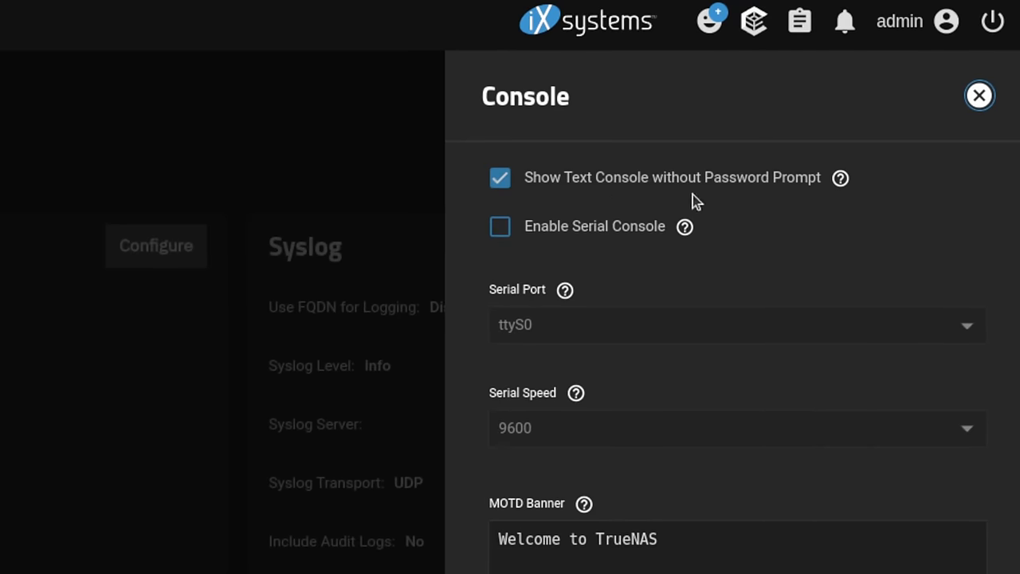
mouse_move(799, 195)
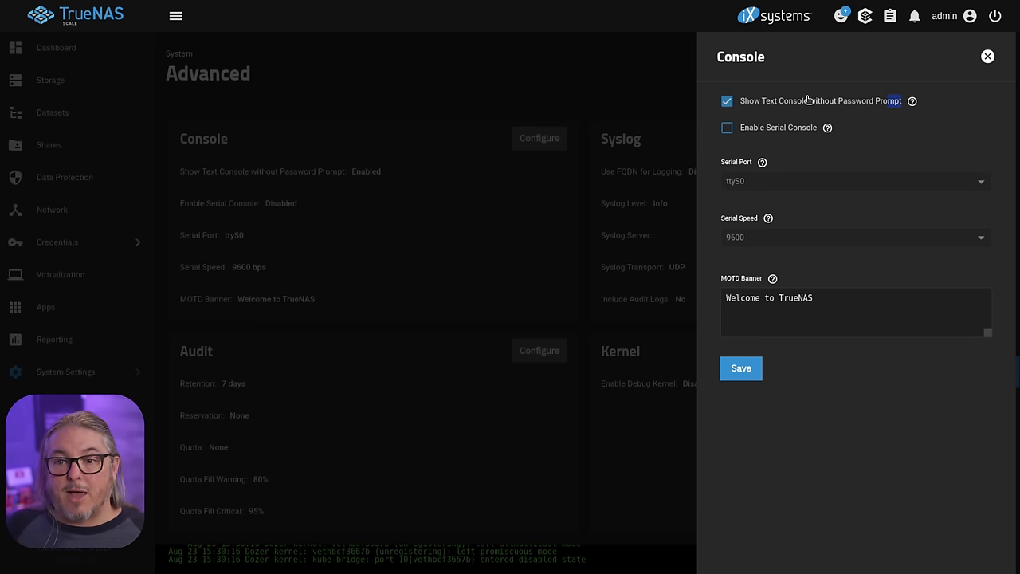
Step: Disable Show Text Console without Password Prompt and save the console settings
left_click(727, 100)
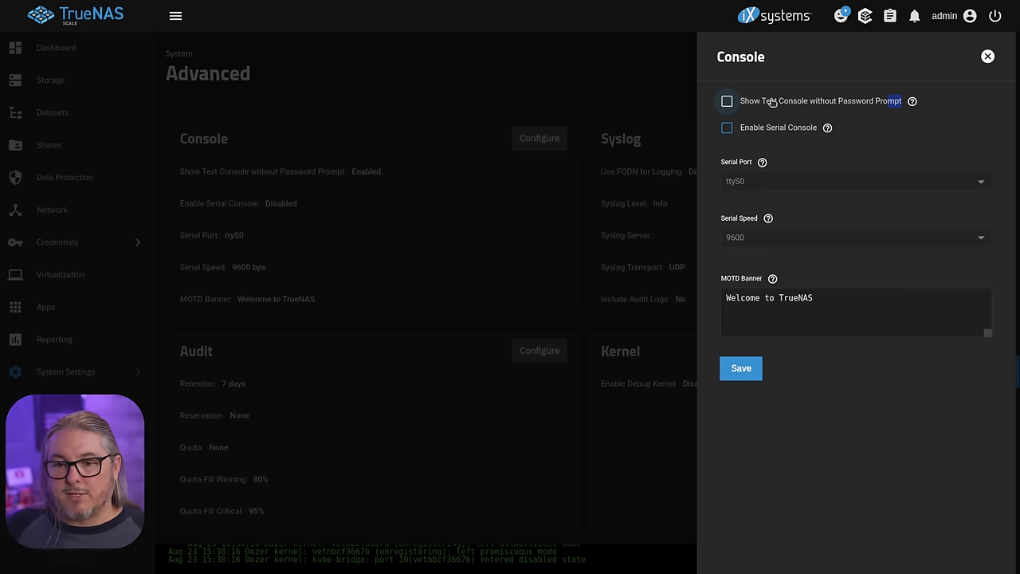
left_click(740, 366)
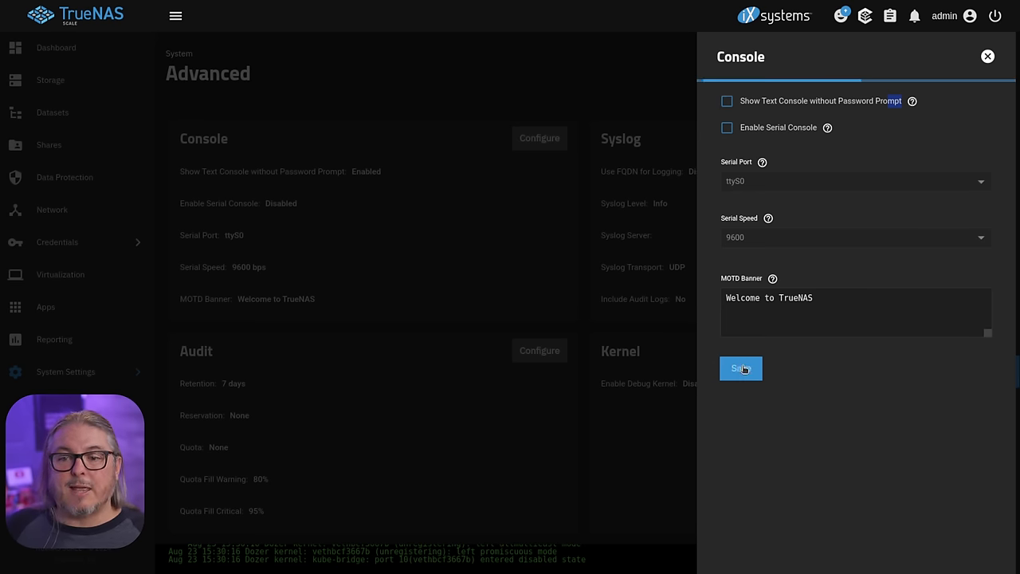
left_click(740, 368)
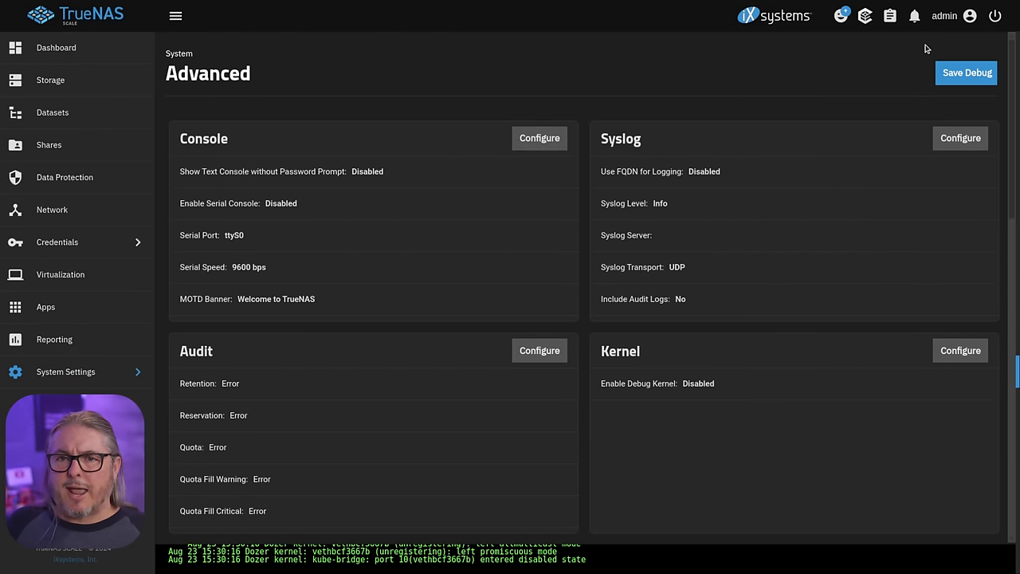
mouse_move(944, 16)
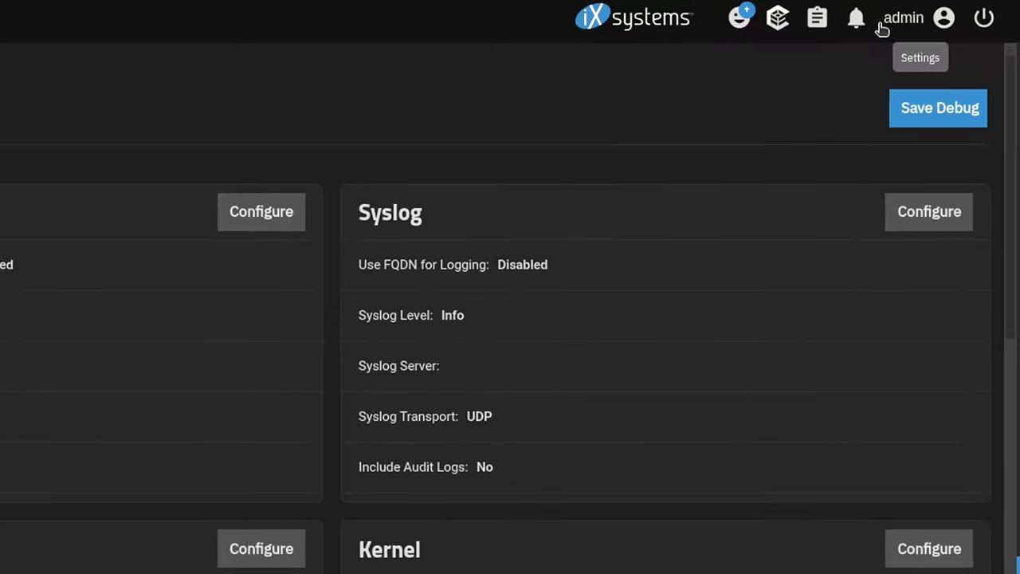
Step: Show the admin account's Two-Factor Authentication page with its QR code and Renew 2FA Secret option
left_click(944, 18)
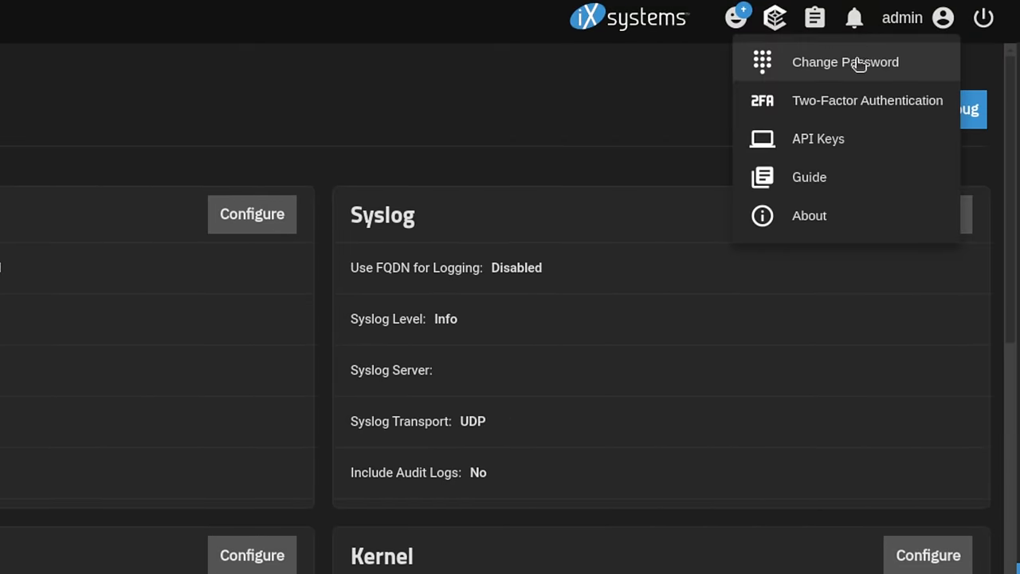
mouse_move(864, 110)
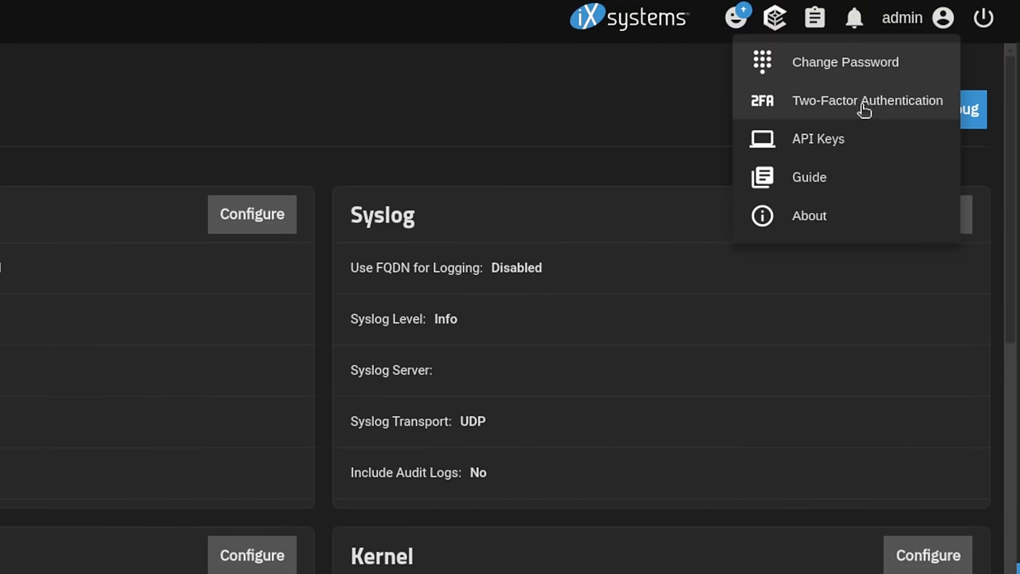
left_click(867, 101)
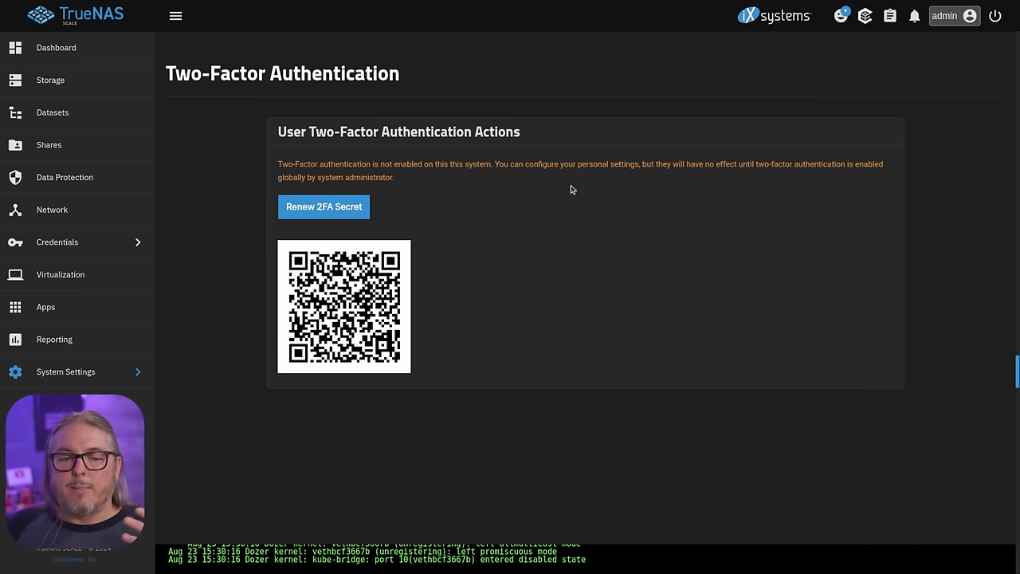
mouse_move(459, 290)
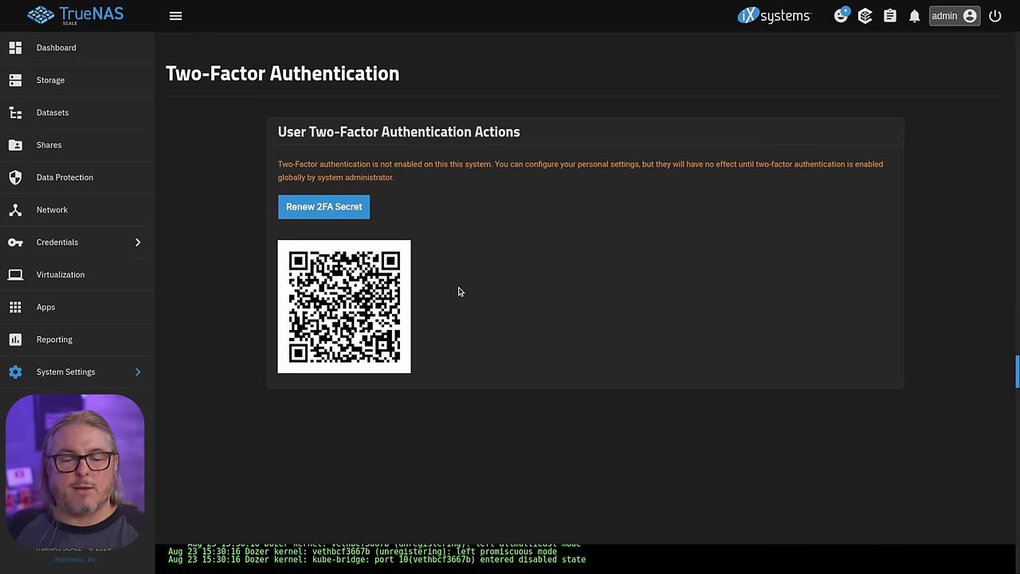
mouse_move(476, 275)
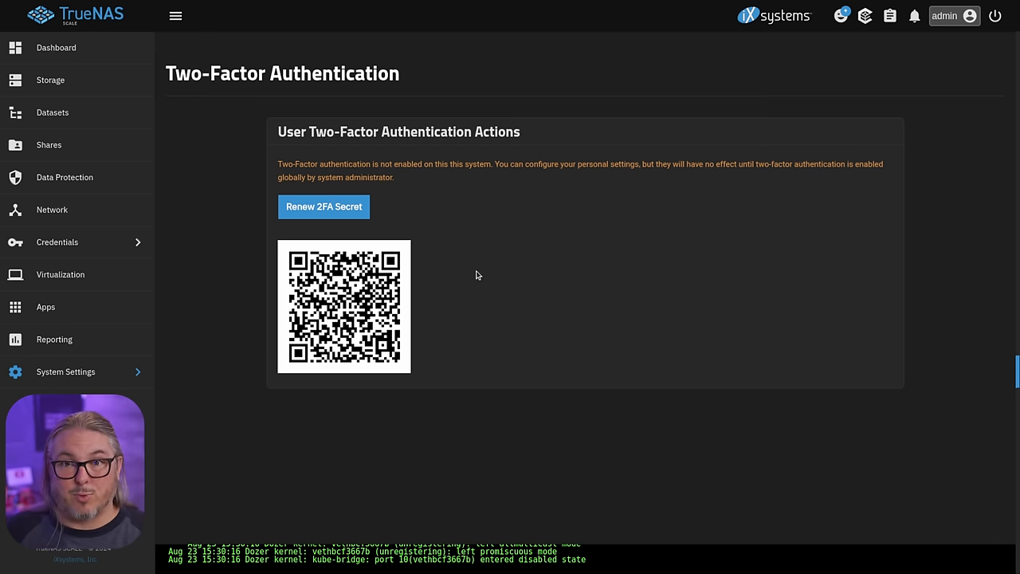
mouse_move(459, 265)
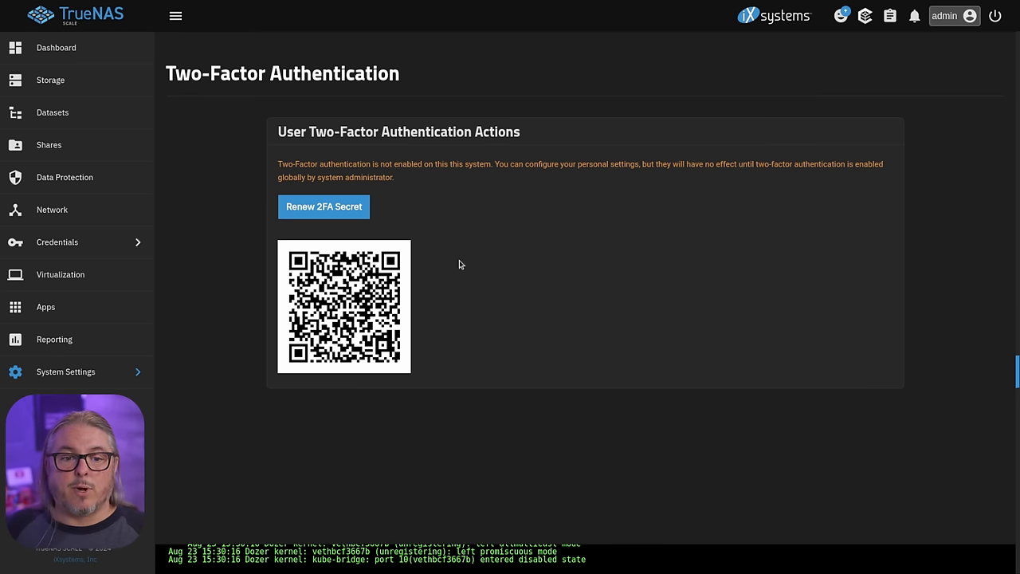
mouse_move(449, 268)
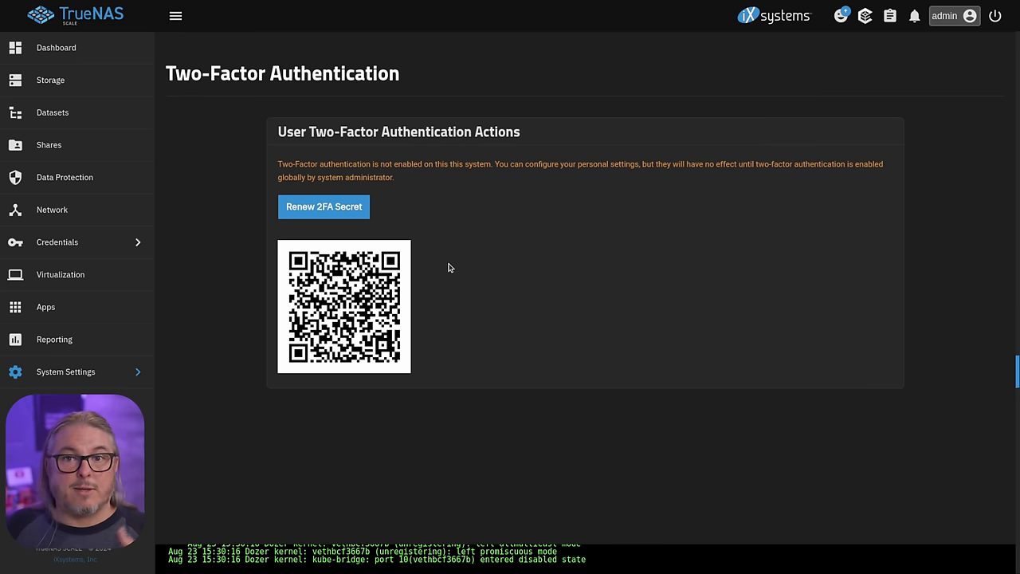
mouse_move(467, 265)
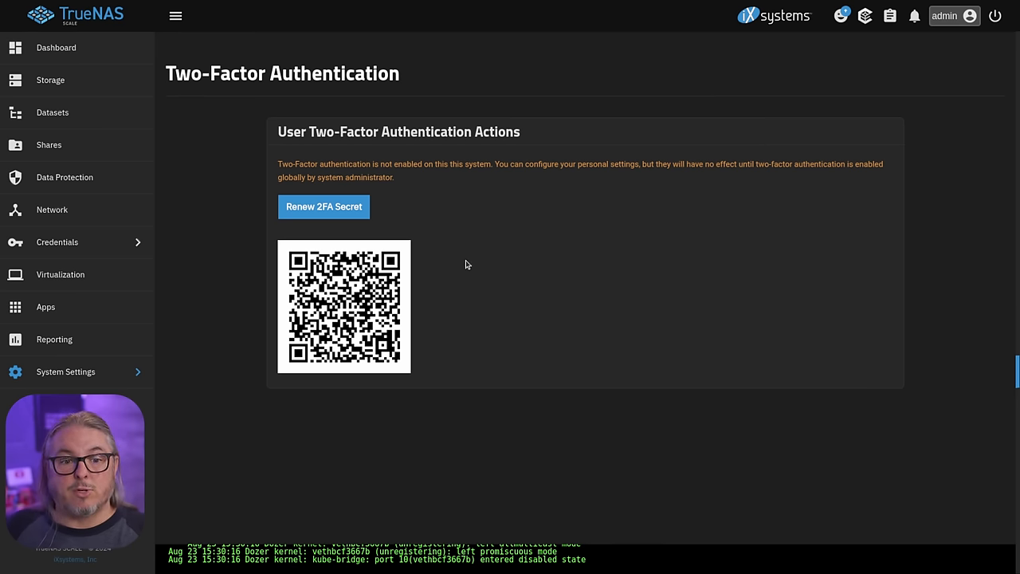
Step: Bring up the Global Two Factor Authentication configuration under Advanced settings
left_click(65, 372)
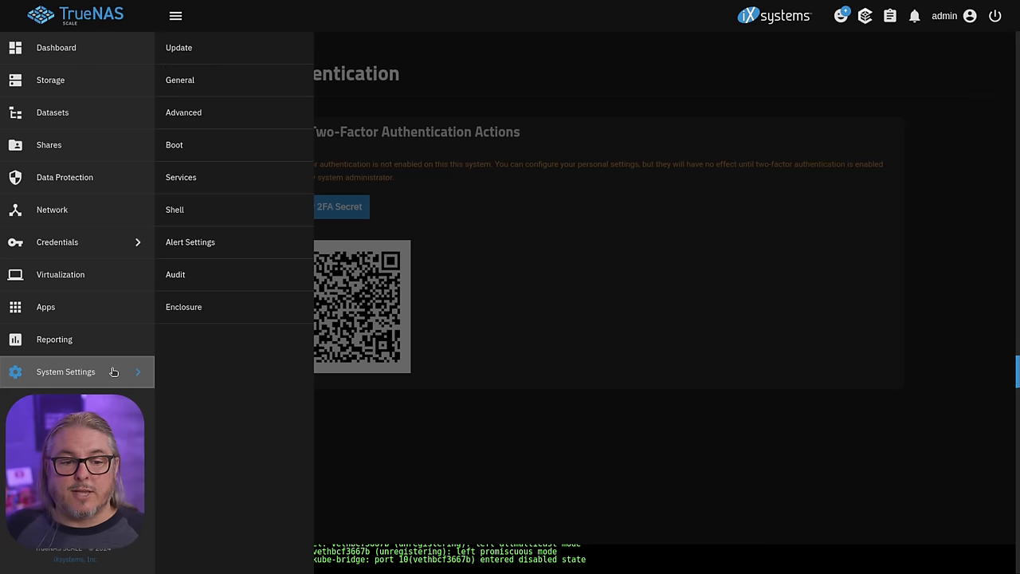
left_click(182, 111)
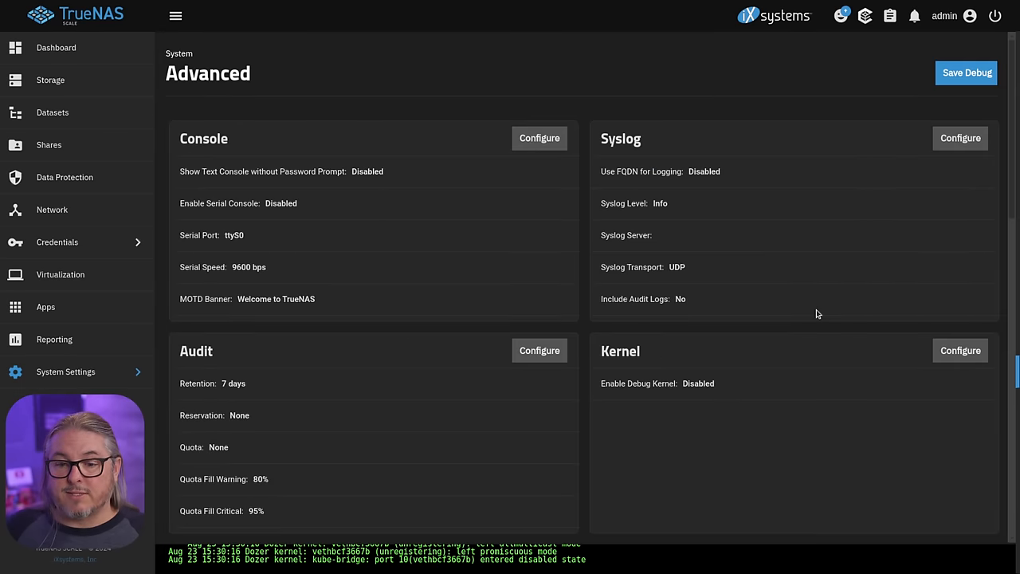
scroll("down", 3)
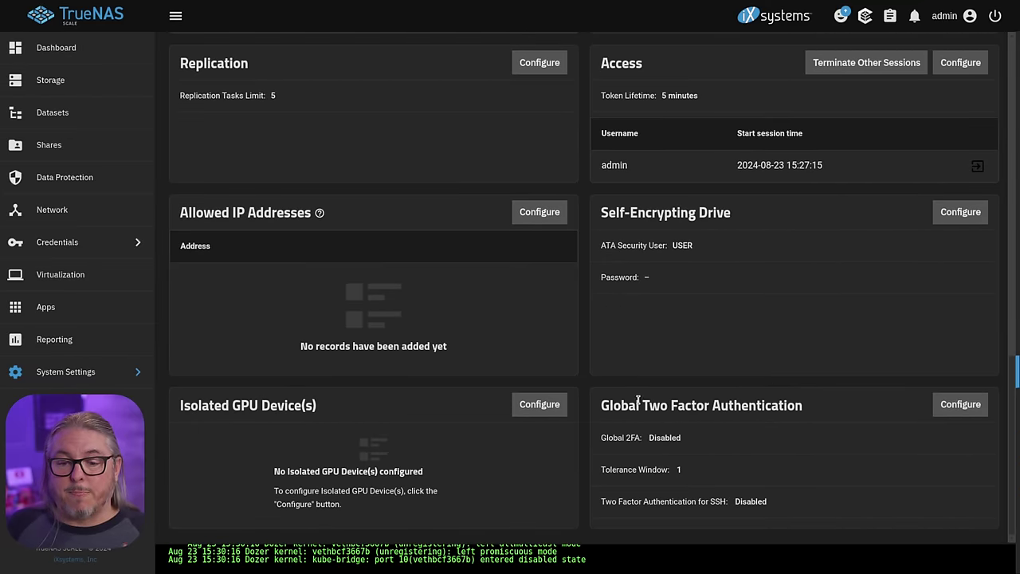
mouse_move(960, 405)
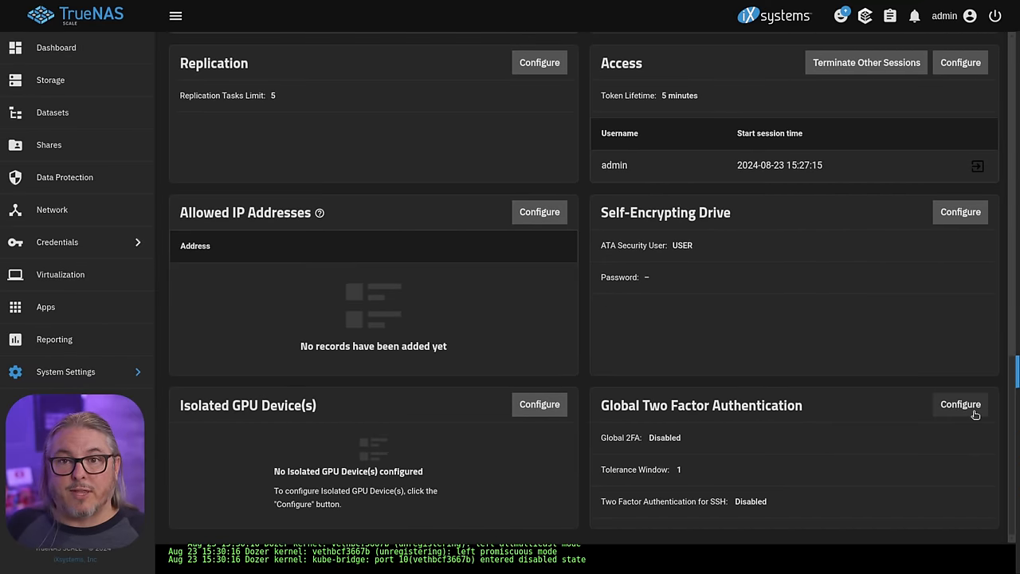
left_click(959, 405)
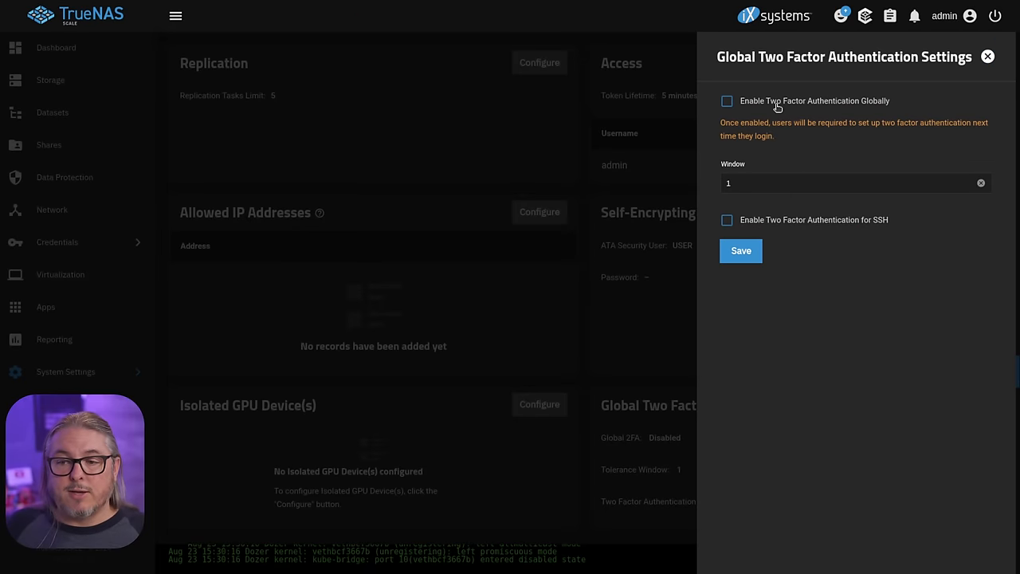
Step: Enable Two Factor Authentication Globally and save
left_click(727, 100)
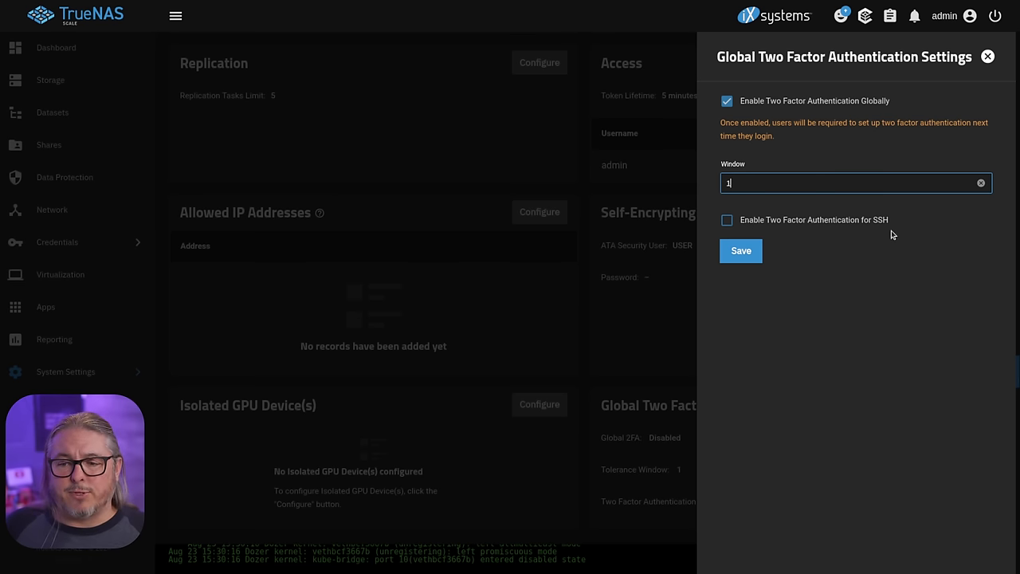
mouse_move(899, 233)
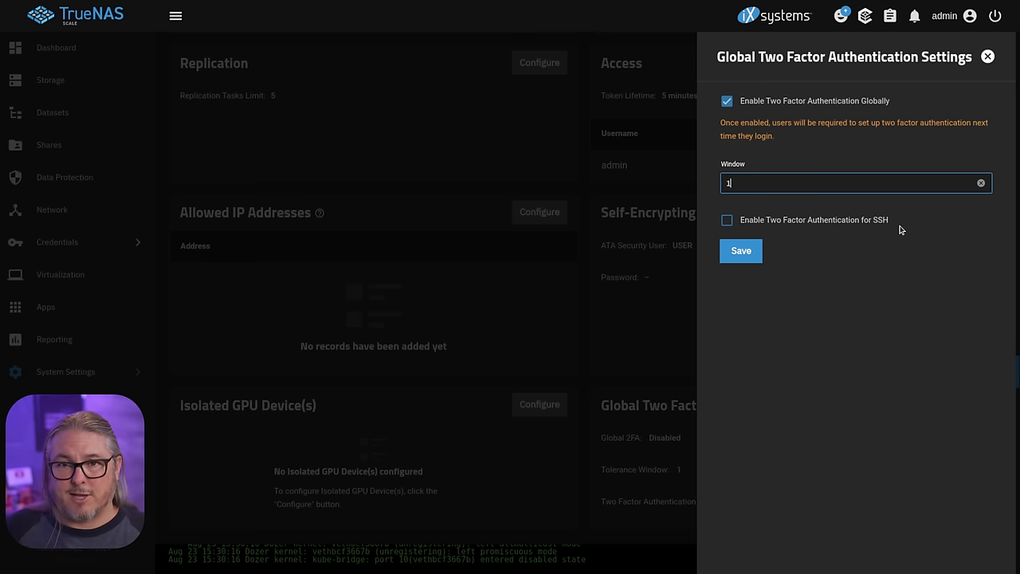
mouse_move(740, 252)
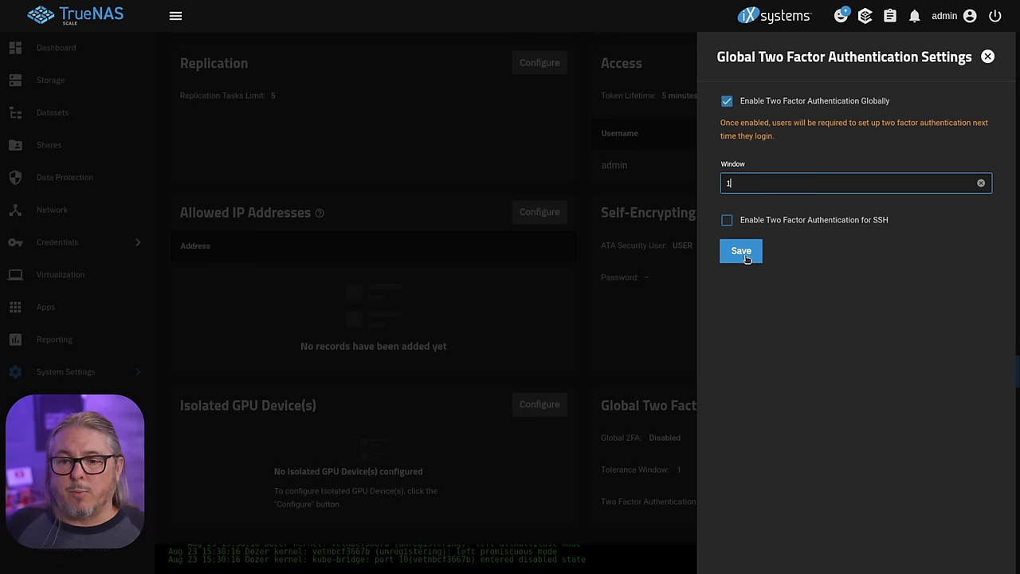
left_click(739, 252)
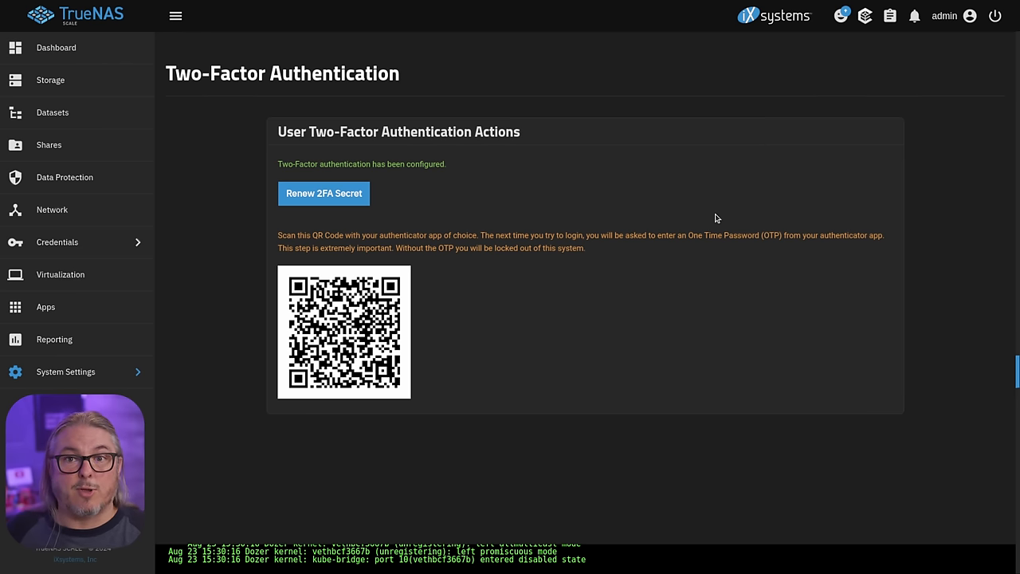
mouse_move(581, 236)
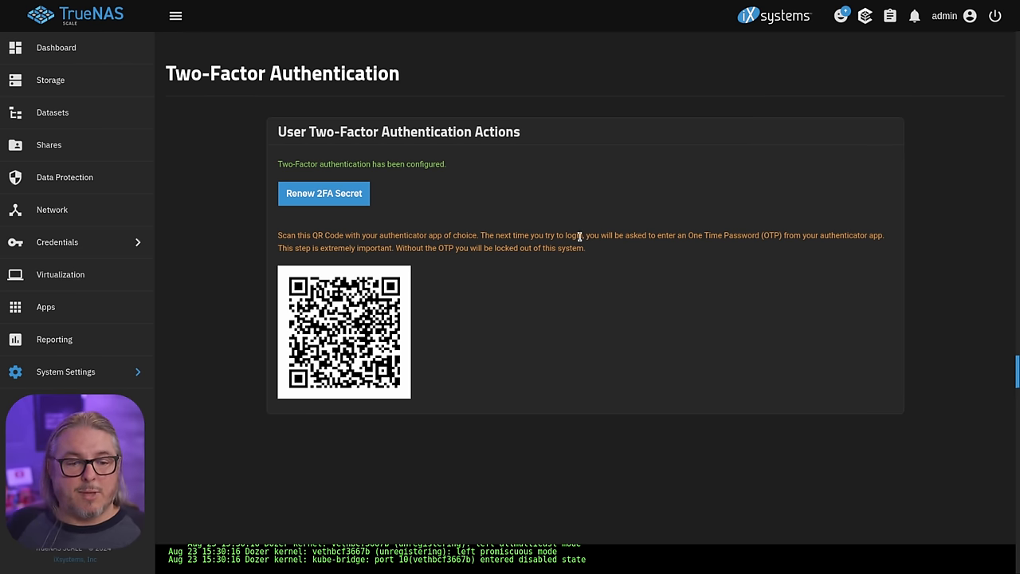
Step: Untick Enable Two Factor Authentication Globally and save the change
left_click(66, 372)
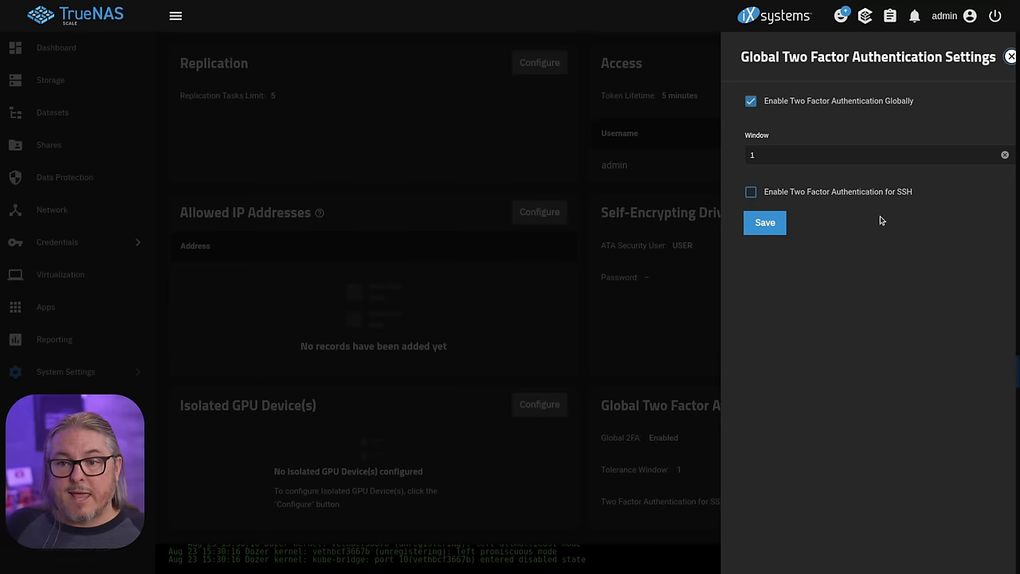
left_click(750, 102)
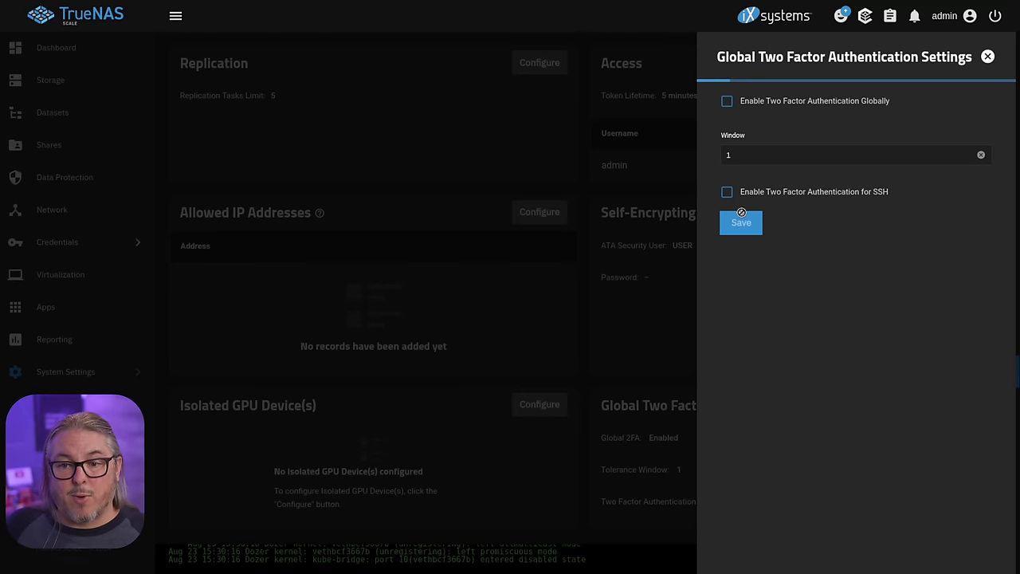
left_click(739, 224)
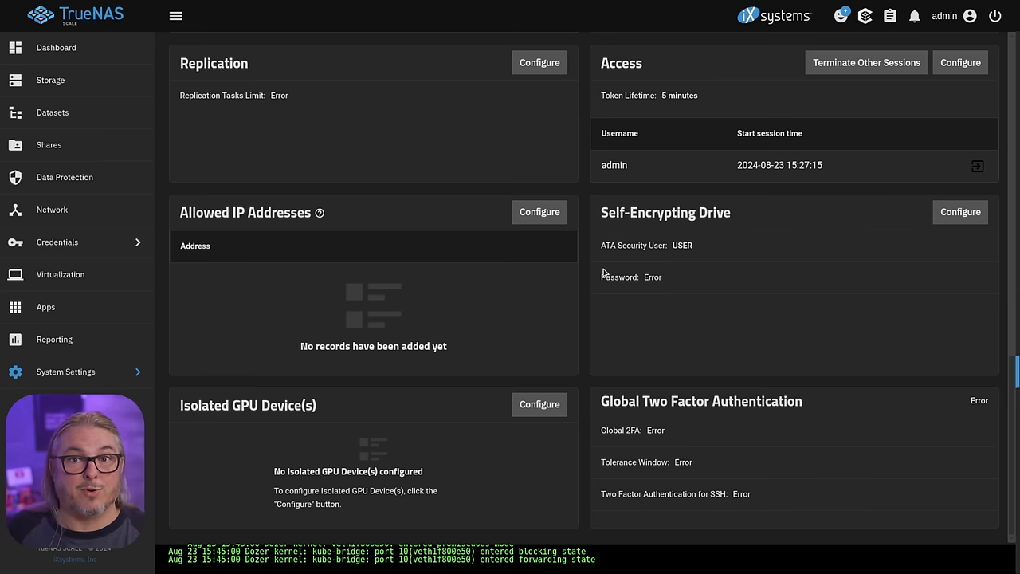
Step: Go to System Settings > Services and edit the SSH service
left_click(66, 371)
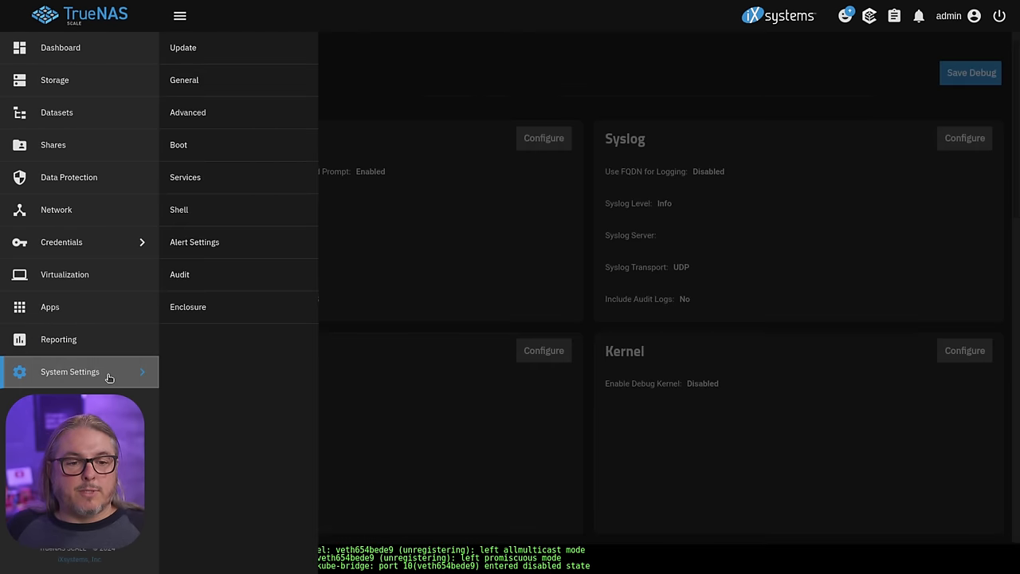
left_click(185, 177)
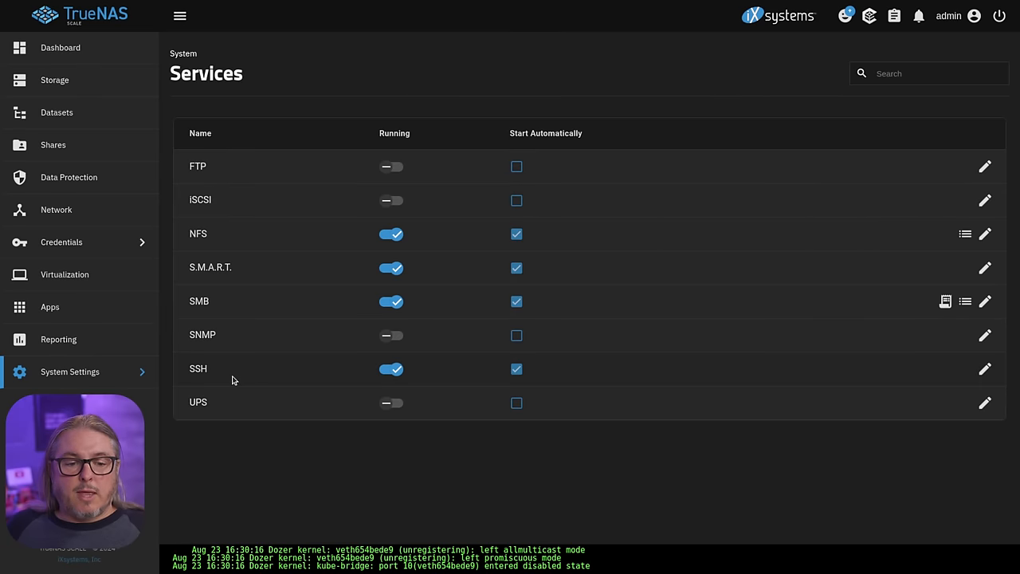
mouse_move(985, 370)
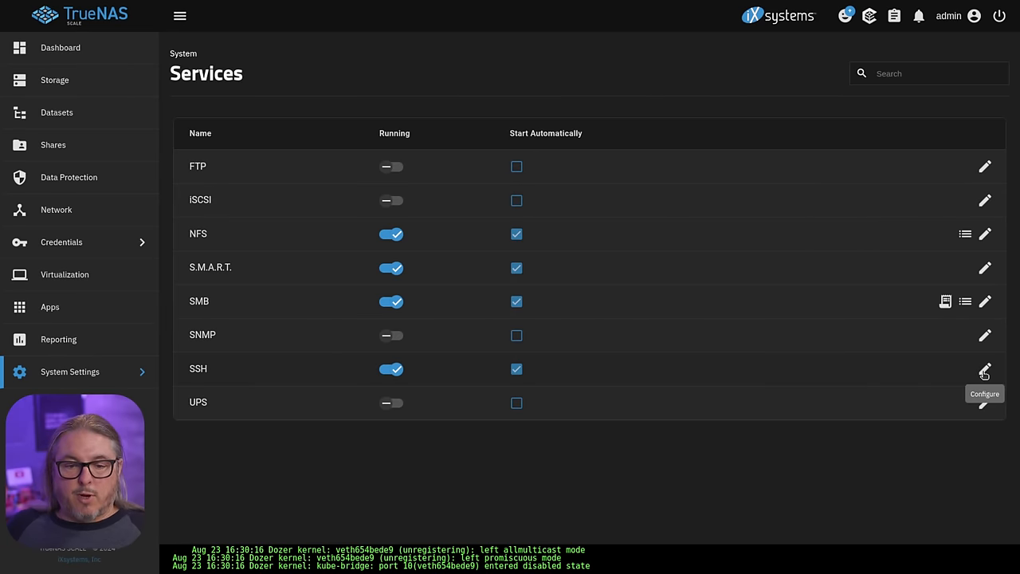
left_click(986, 370)
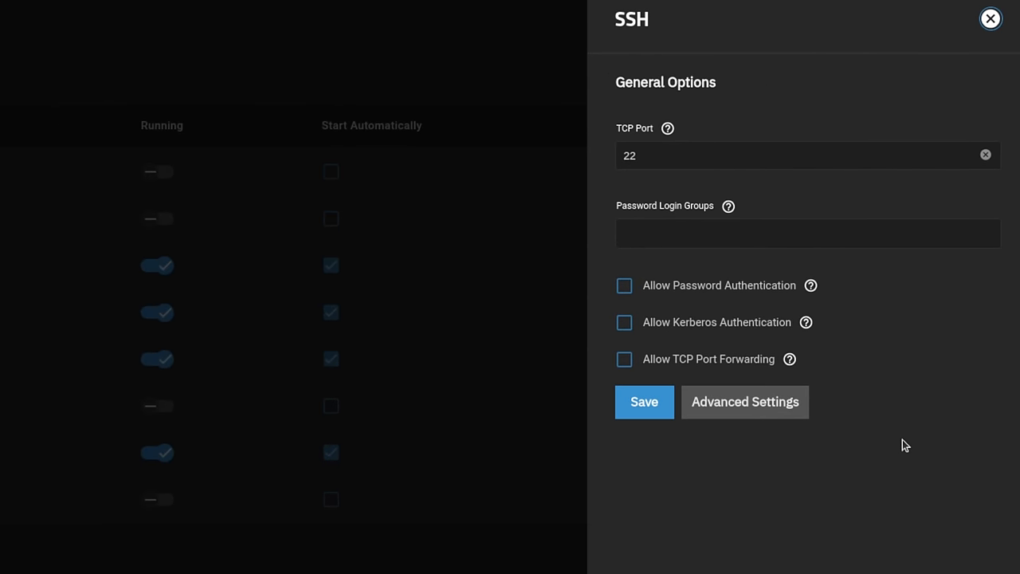
mouse_move(676, 274)
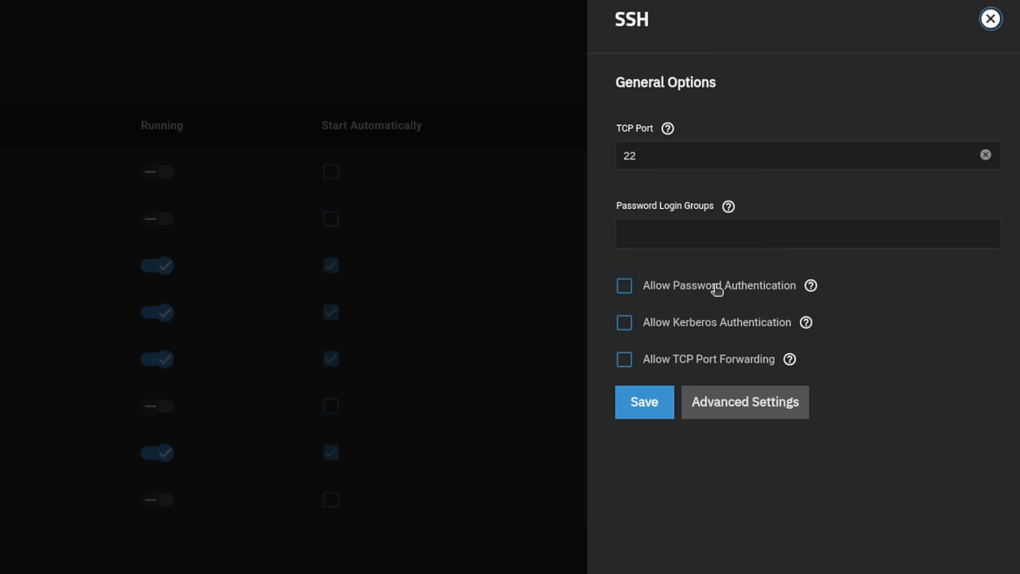
mouse_move(775, 319)
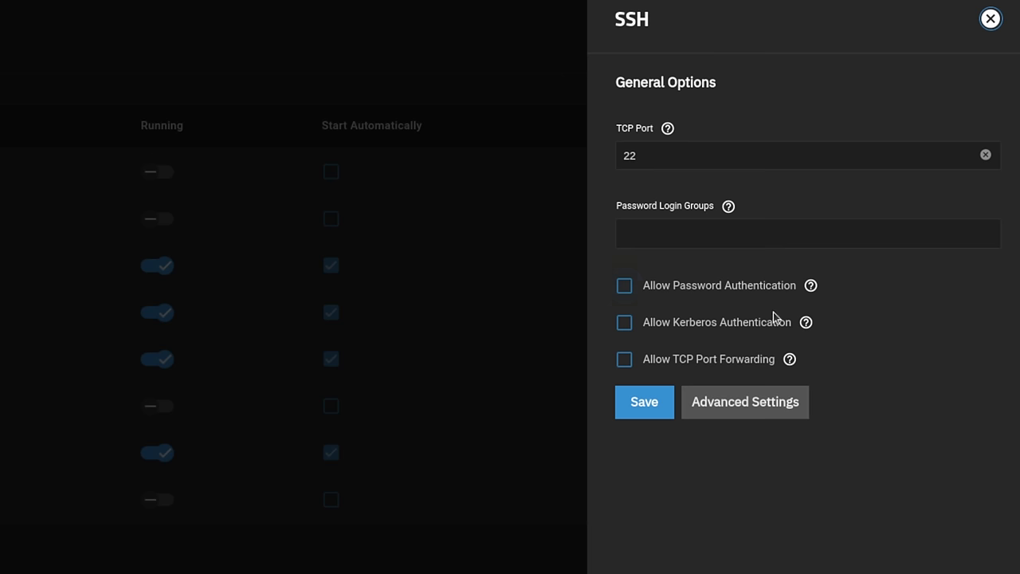
Step: Review the SSH Advanced Settings down to Bind Interfaces, then close the panel
scroll("down", 3)
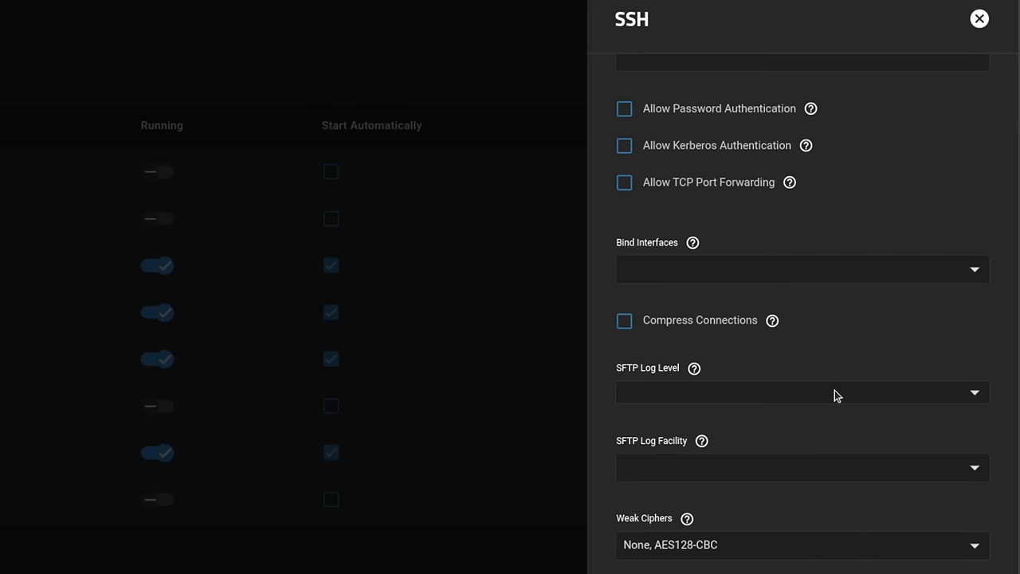
left_click(800, 268)
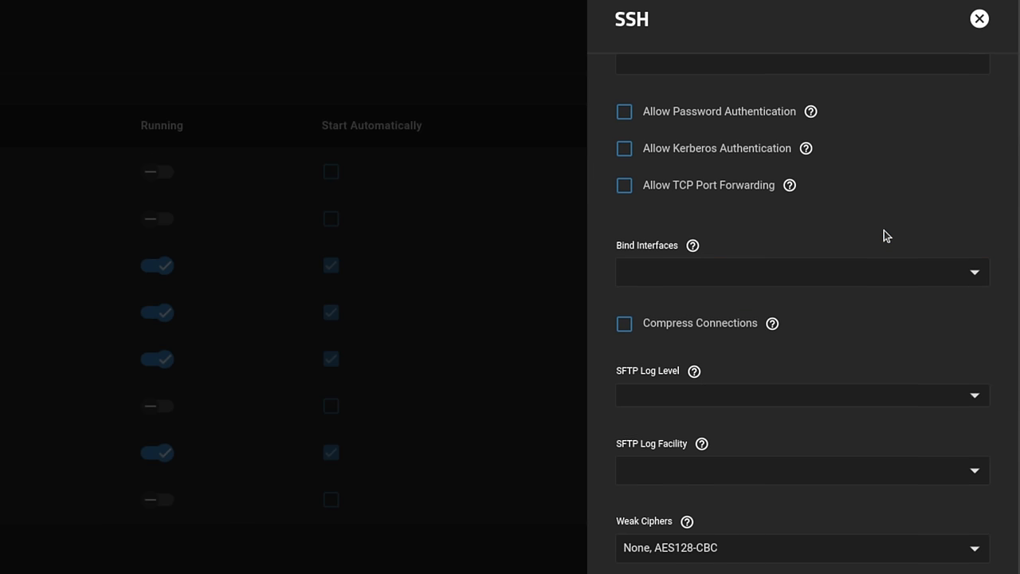
scroll("up", 3)
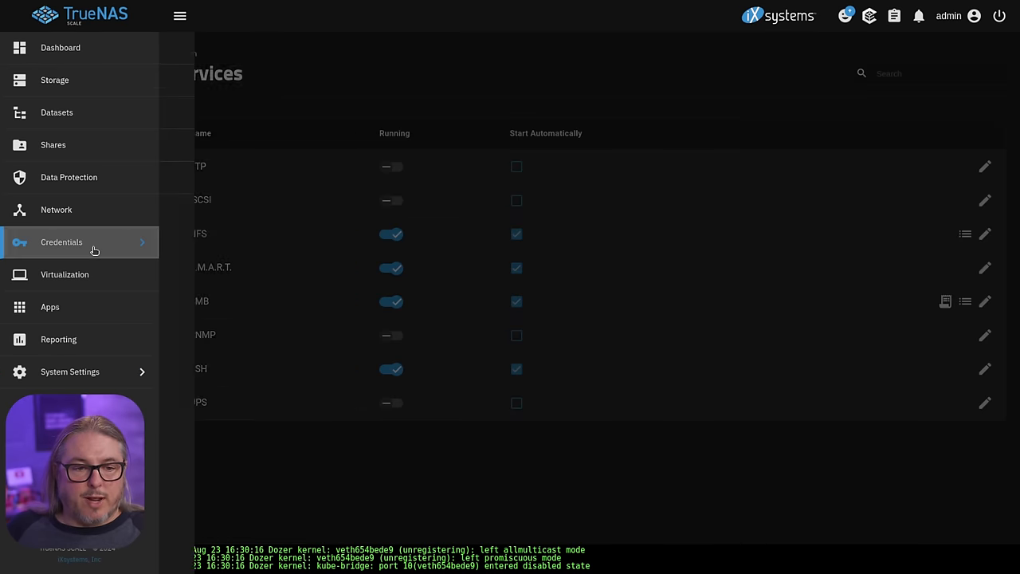
Step: Check the admin user's edit form, then return to the system Services list
left_click(61, 243)
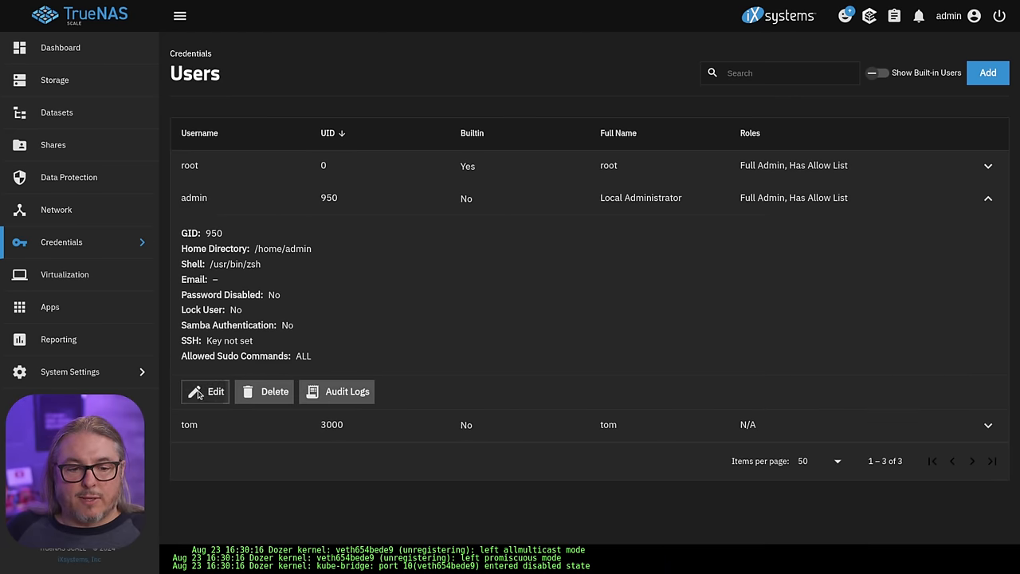
left_click(204, 392)
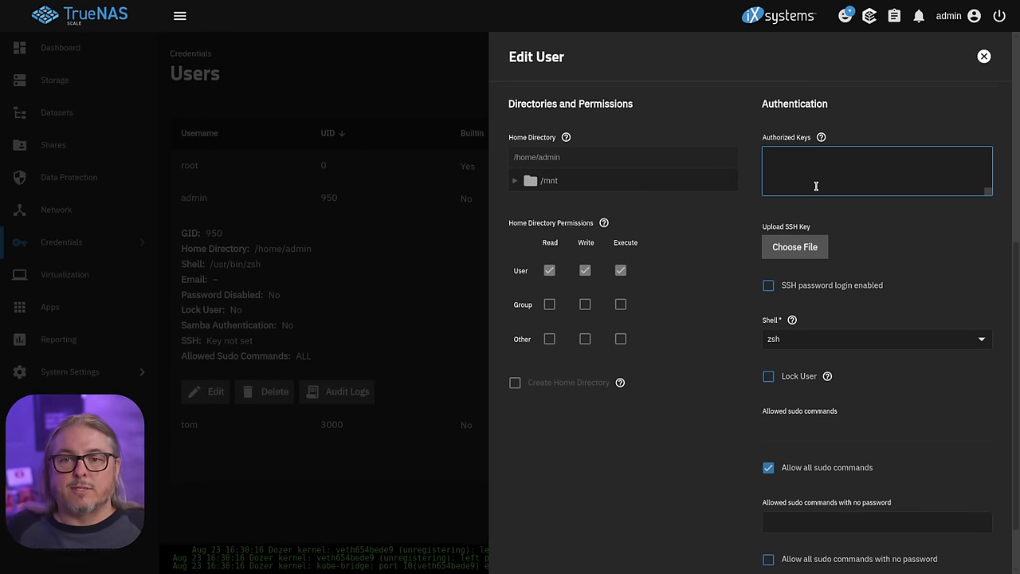
left_click(877, 160)
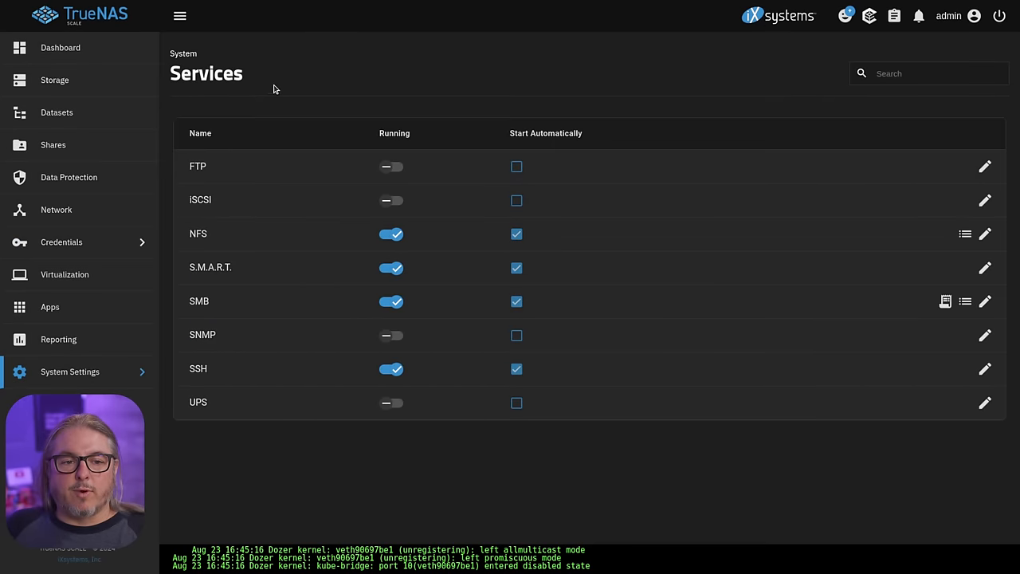
mouse_move(985, 233)
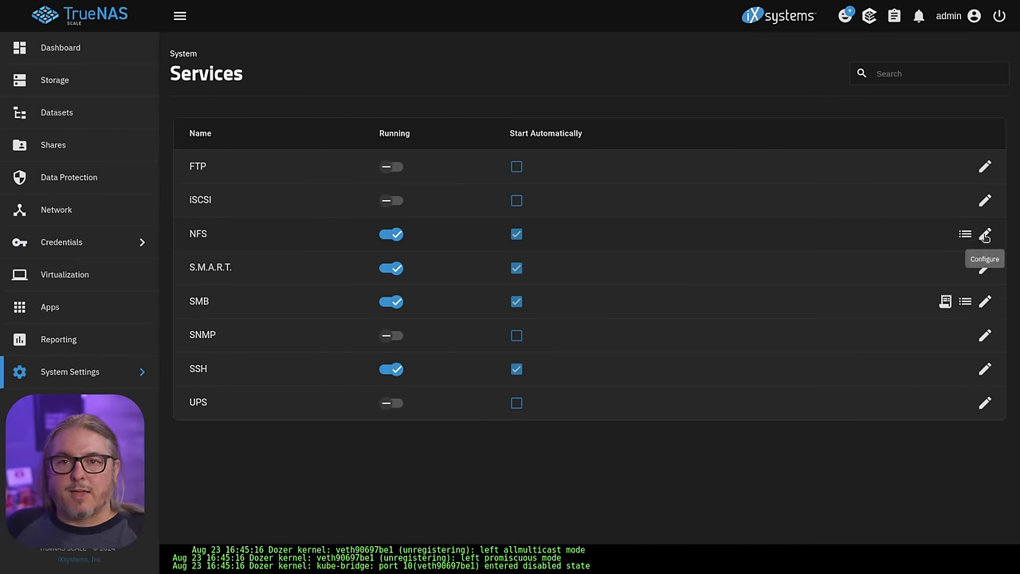
Step: Remove 192.168.13.5 from the NFS bind addresses, leaving only 172.16.16.5, and save
left_click(985, 233)
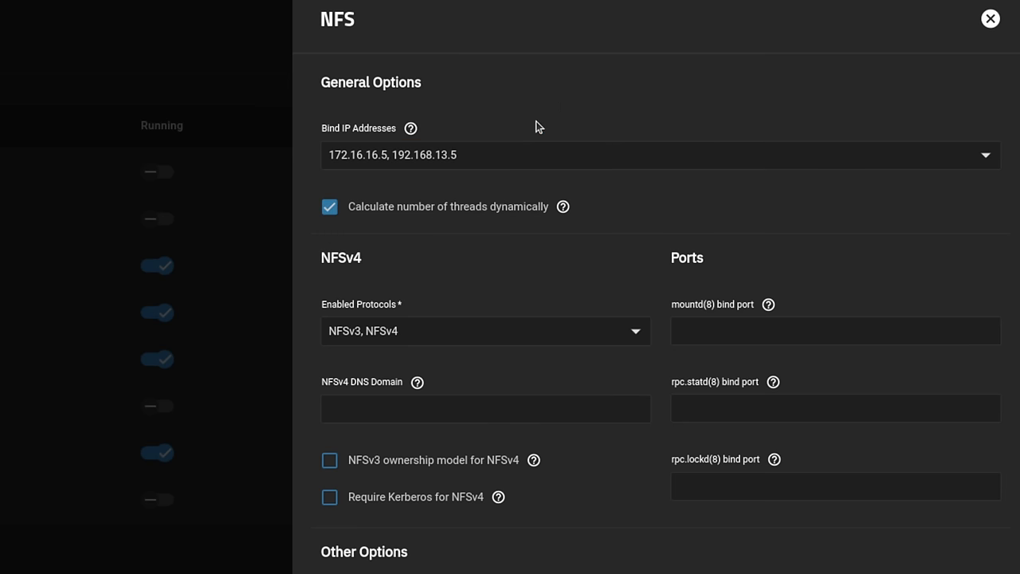
left_click(986, 155)
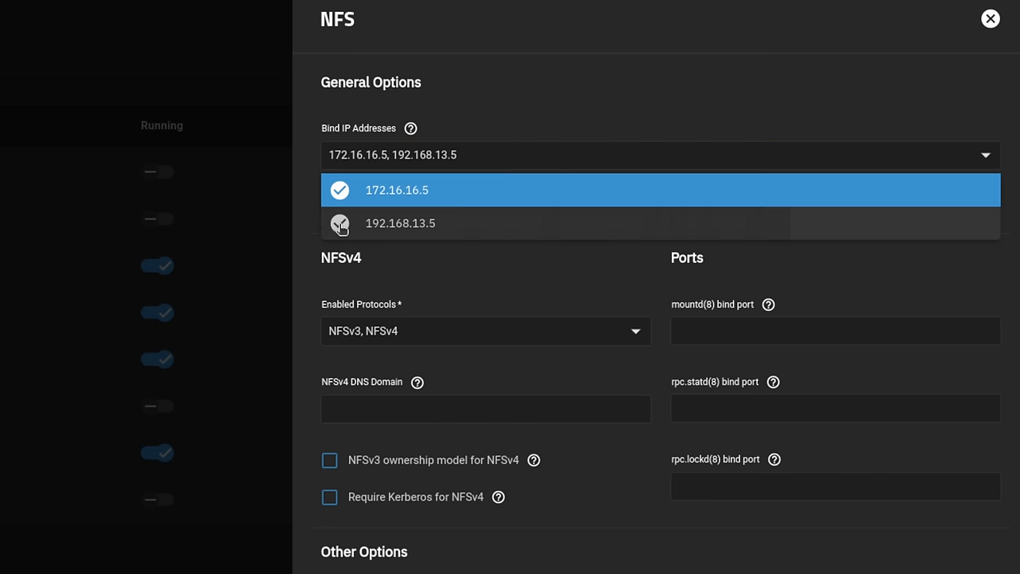
left_click(340, 223)
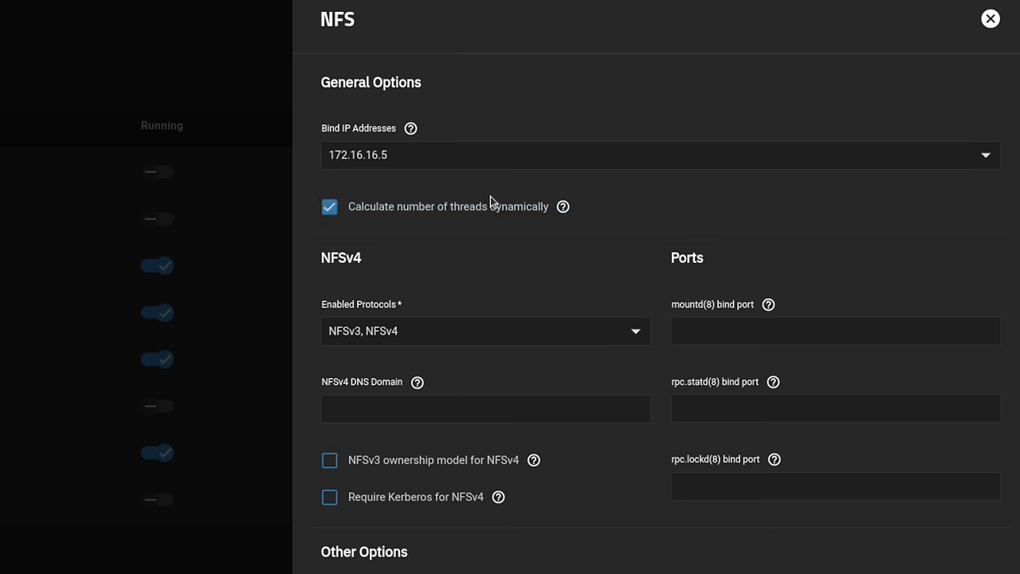
left_click(990, 19)
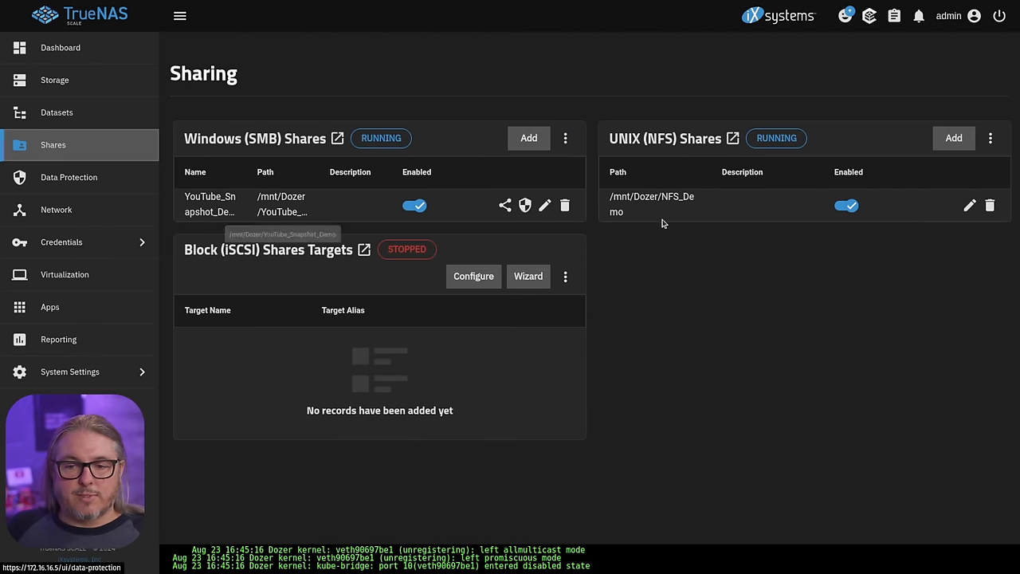
Step: Edit the /mnt/Dozer/NFS_Demo share and review its empty Networks and Hosts lists
left_click(970, 204)
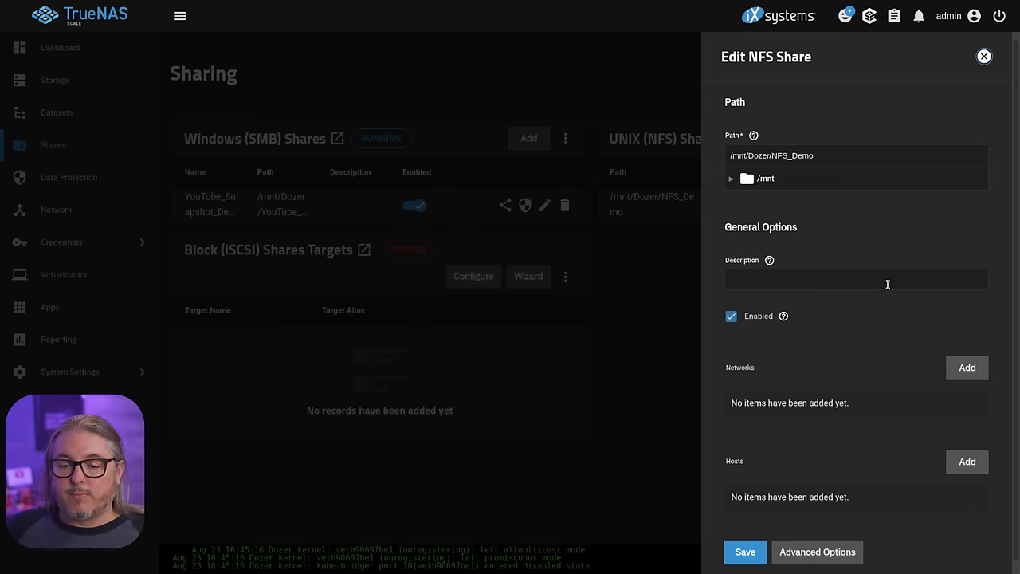
scroll("down", 3)
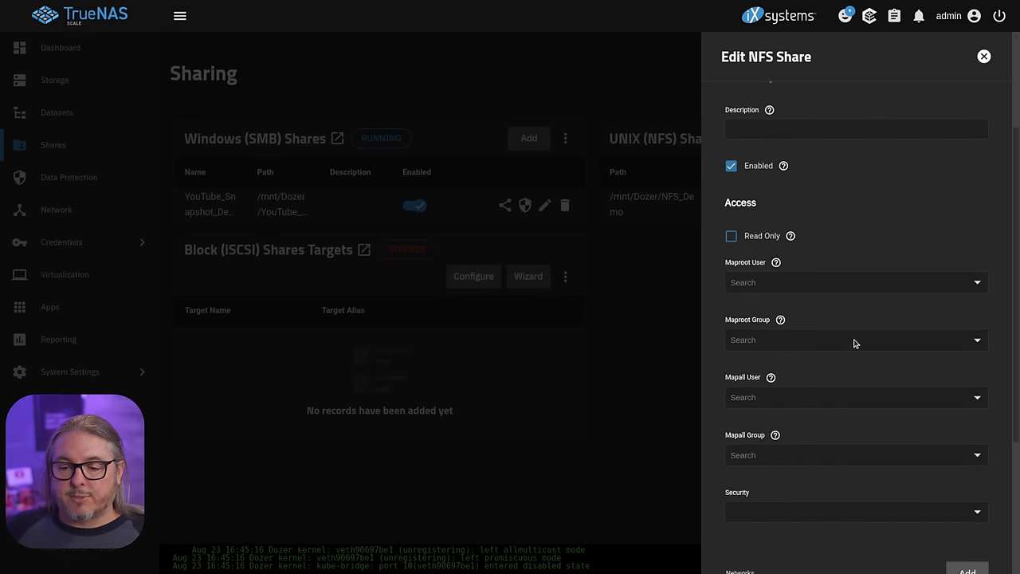
scroll("down", 3)
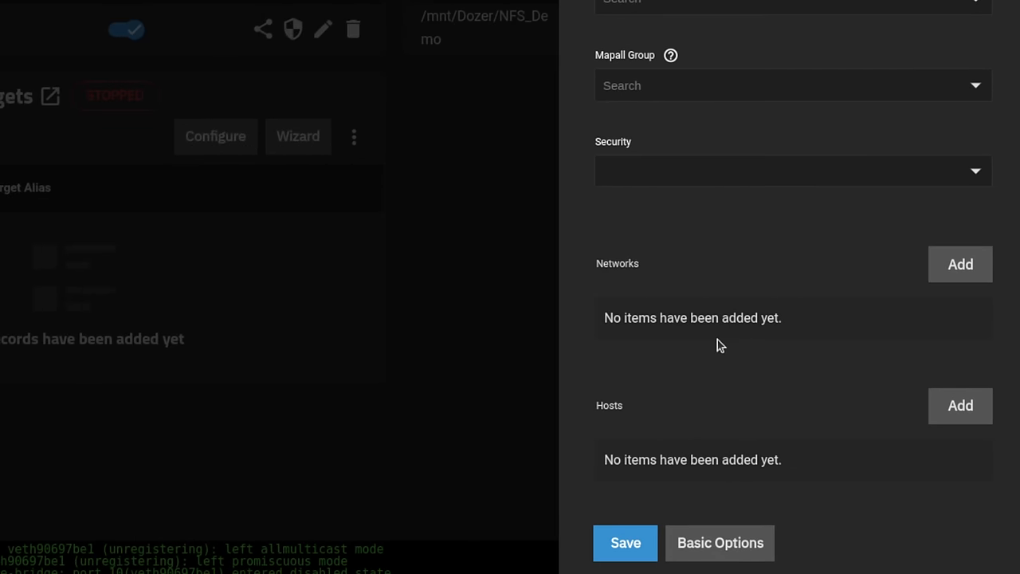
mouse_move(836, 391)
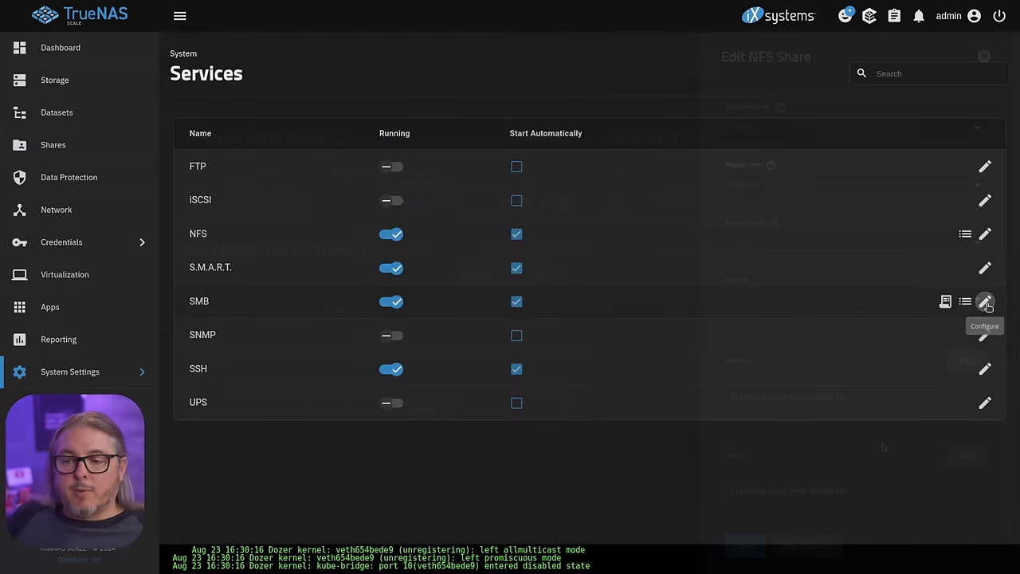
left_click(986, 301)
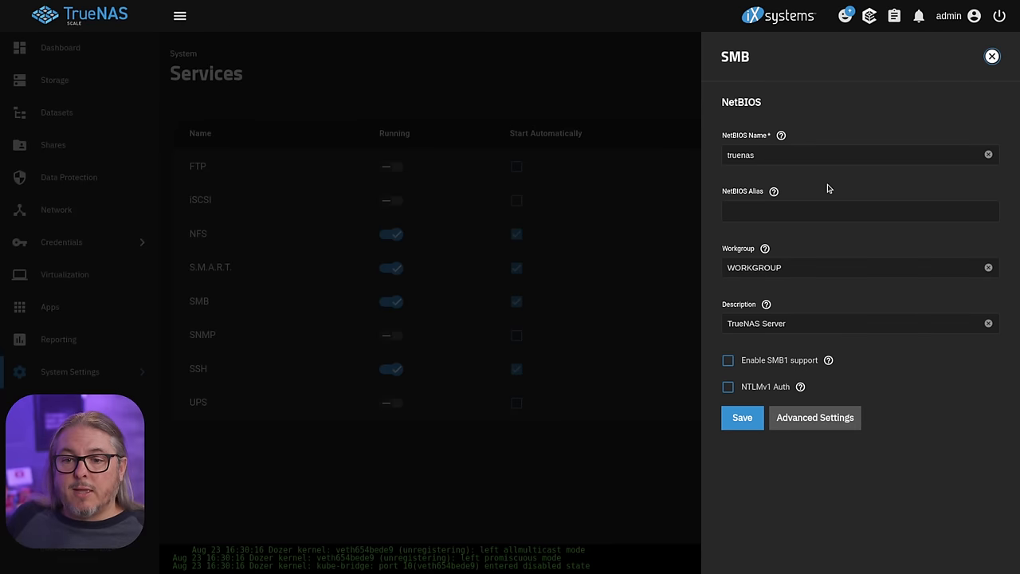
scroll("down", 3)
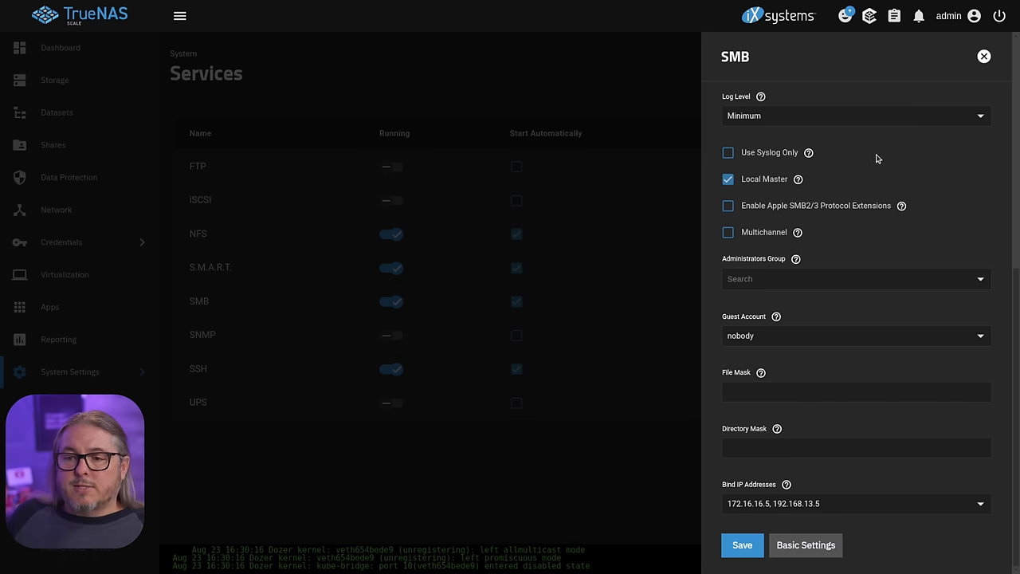
left_click(983, 56)
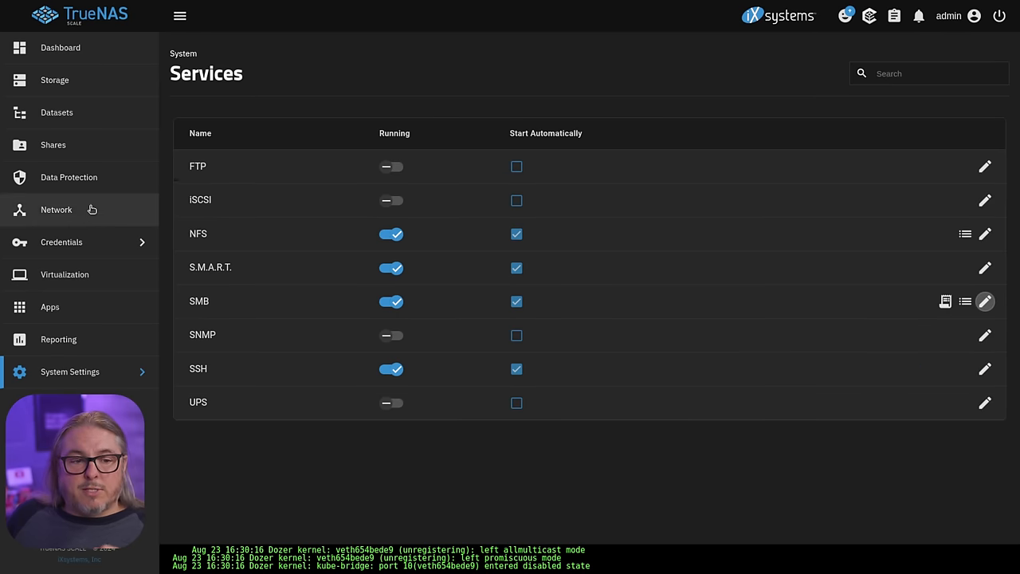
Step: Edit the YouTube_Snapshot_Demo SMB share and look through its Advanced Options back to the top
left_click(53, 144)
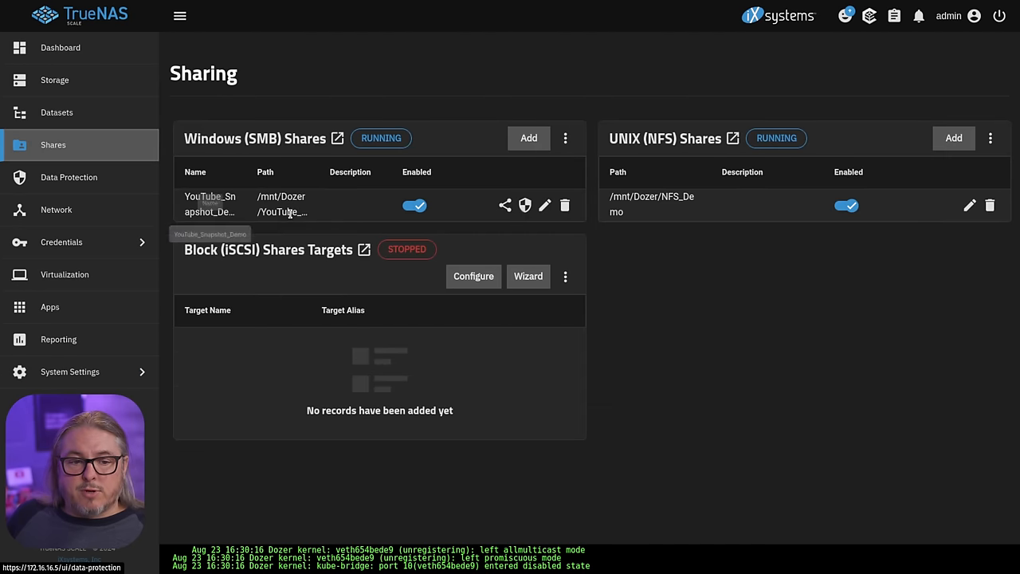
left_click(546, 204)
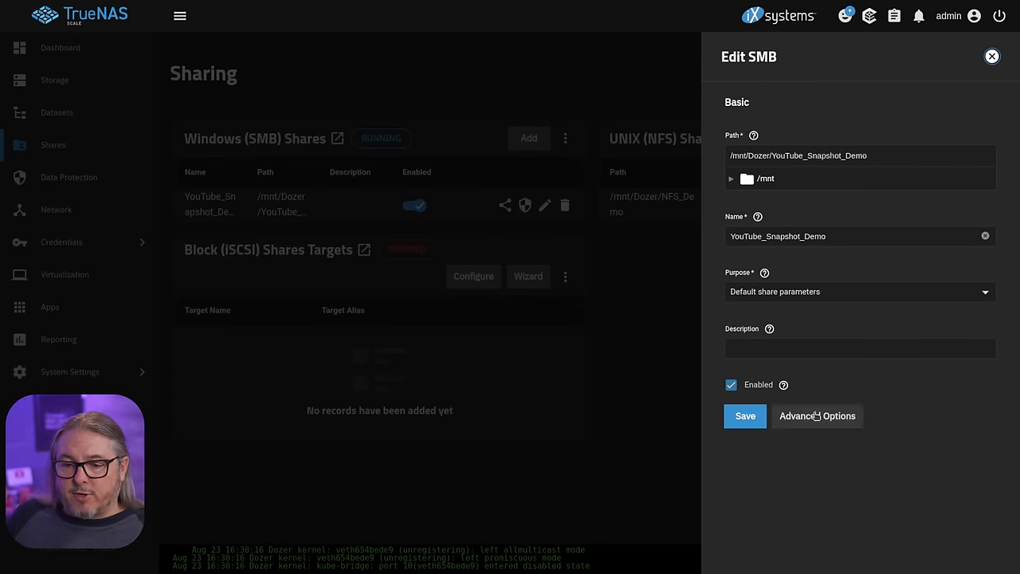
left_click(816, 415)
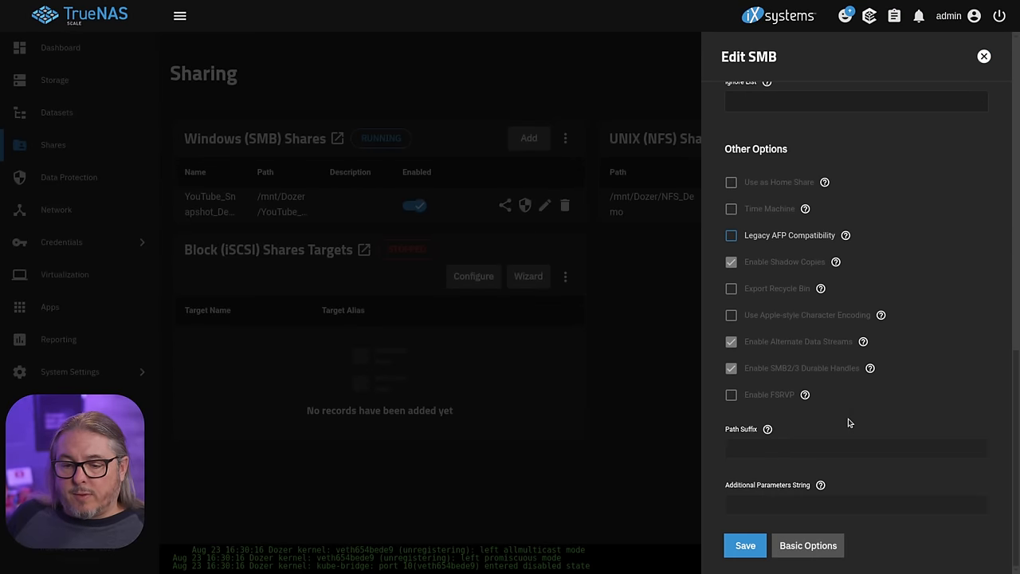
scroll("up", 3)
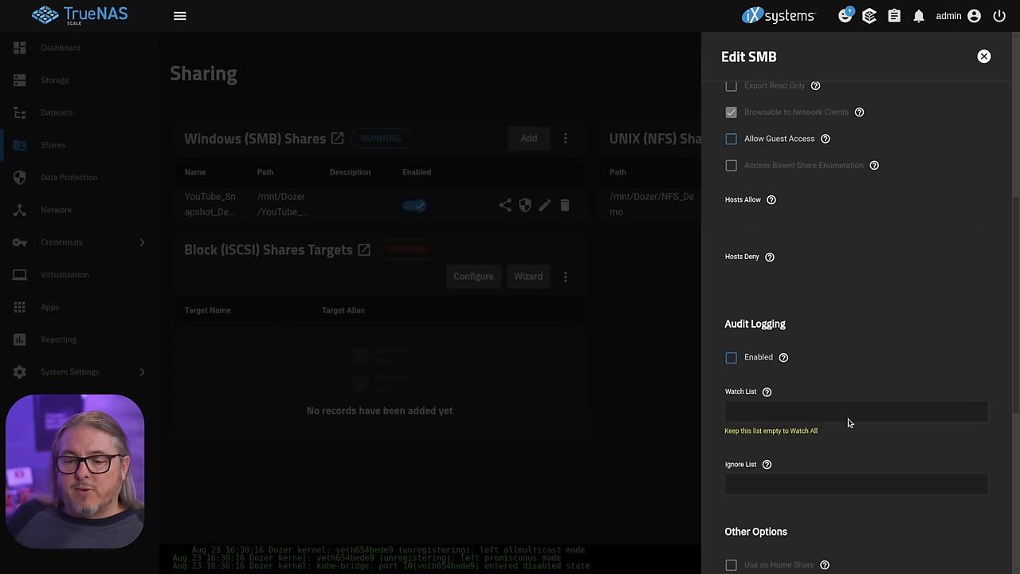
scroll("up", 3)
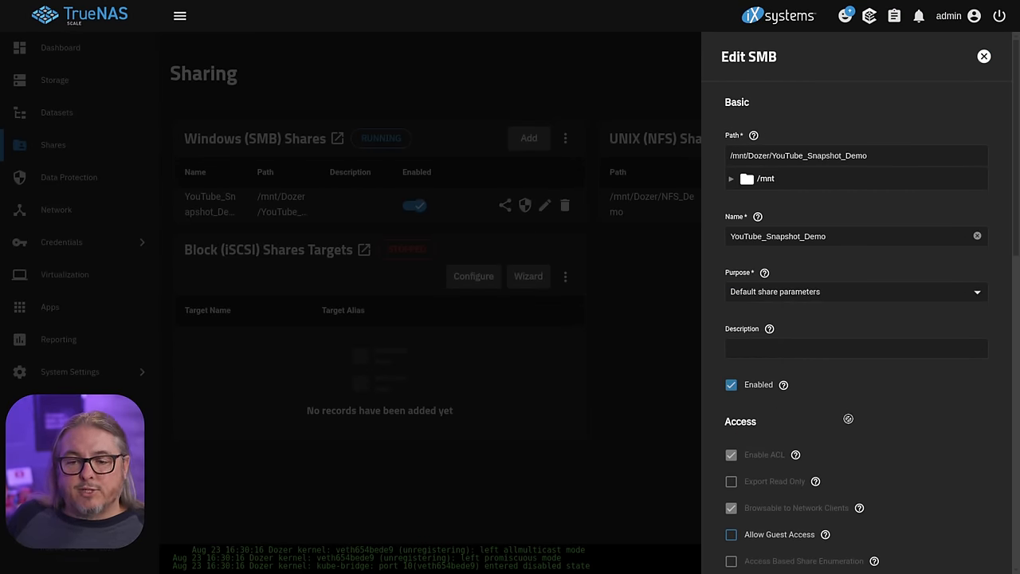
mouse_move(849, 422)
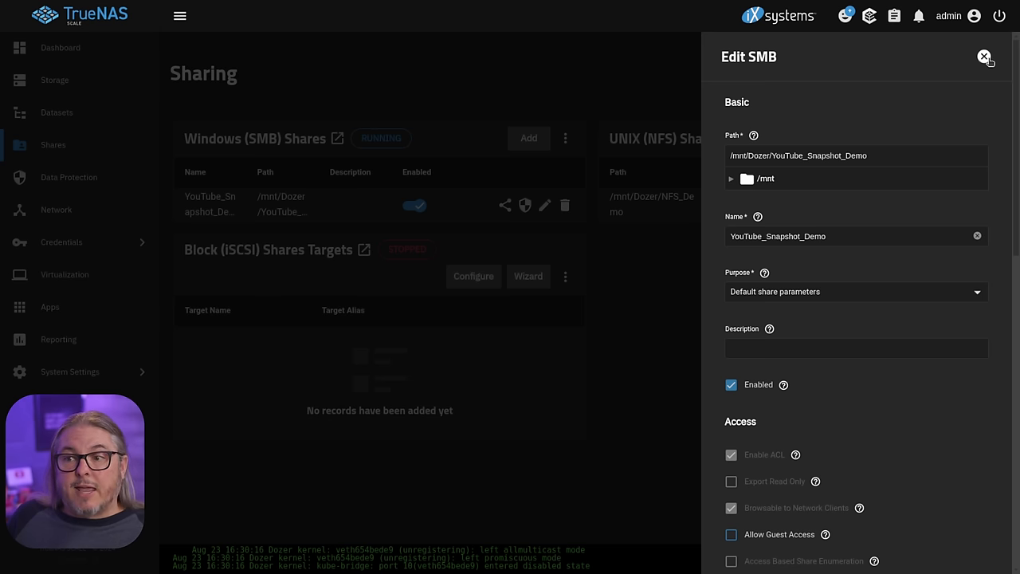
mouse_move(988, 49)
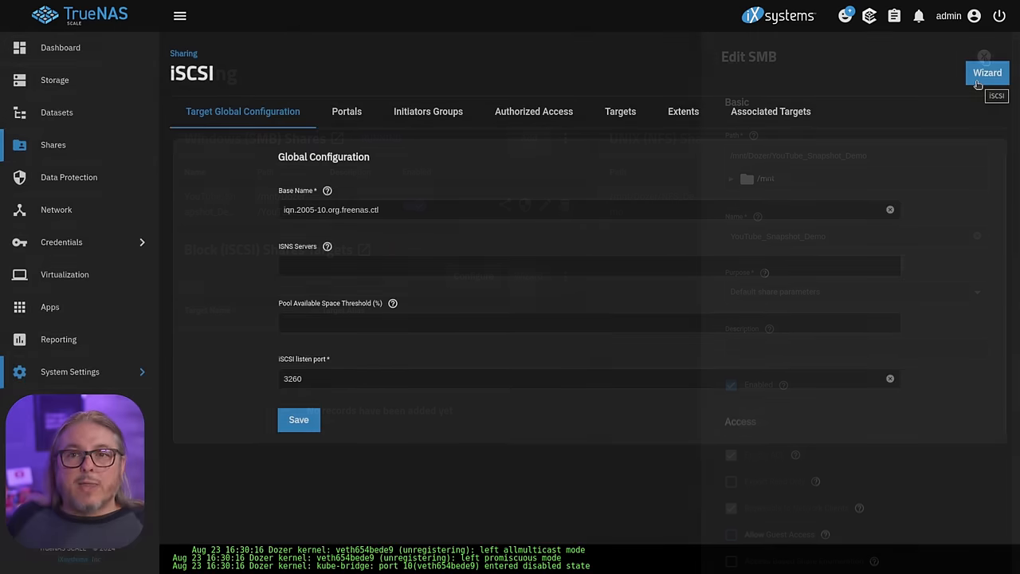
Step: Run the iSCSI wizard with a target named 'test' and bind its portal to 172.16.16.5
left_click(988, 73)
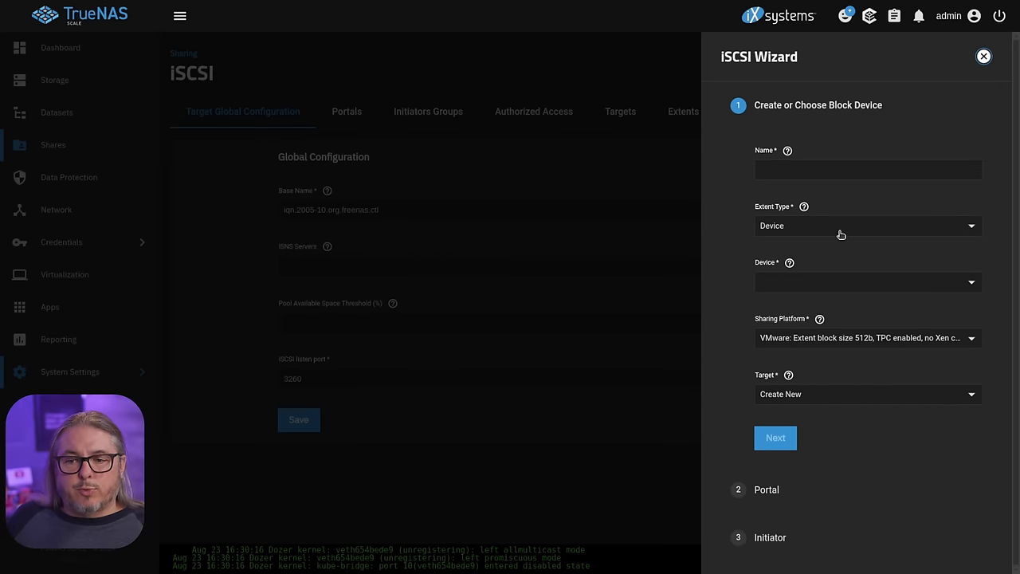
mouse_move(825, 201)
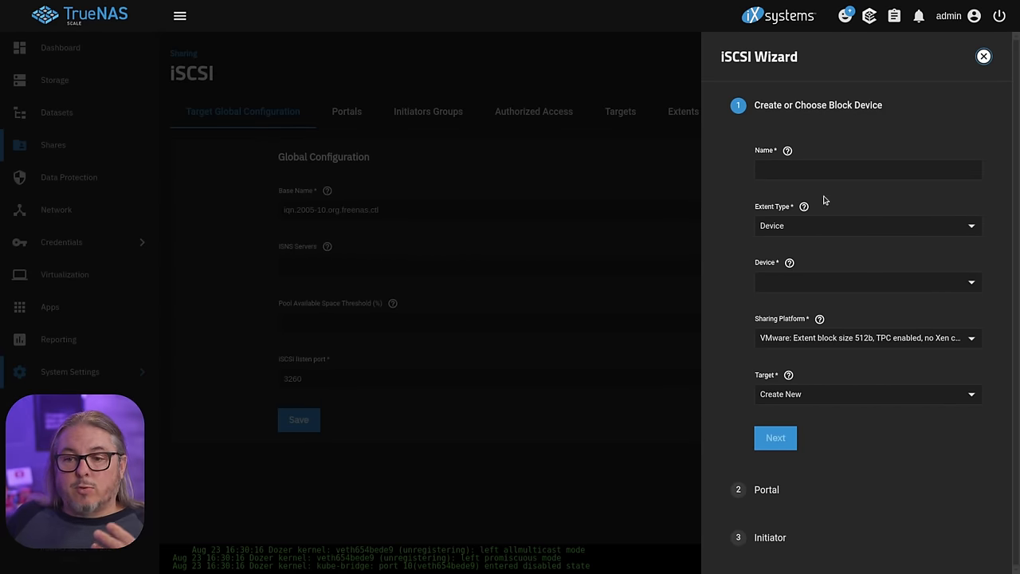
type("test")
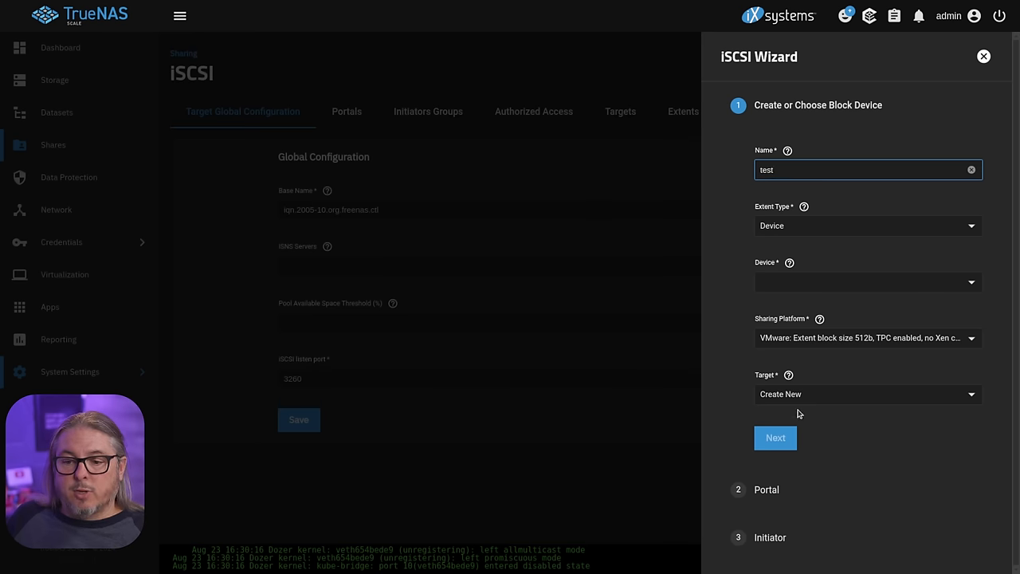
left_click(867, 394)
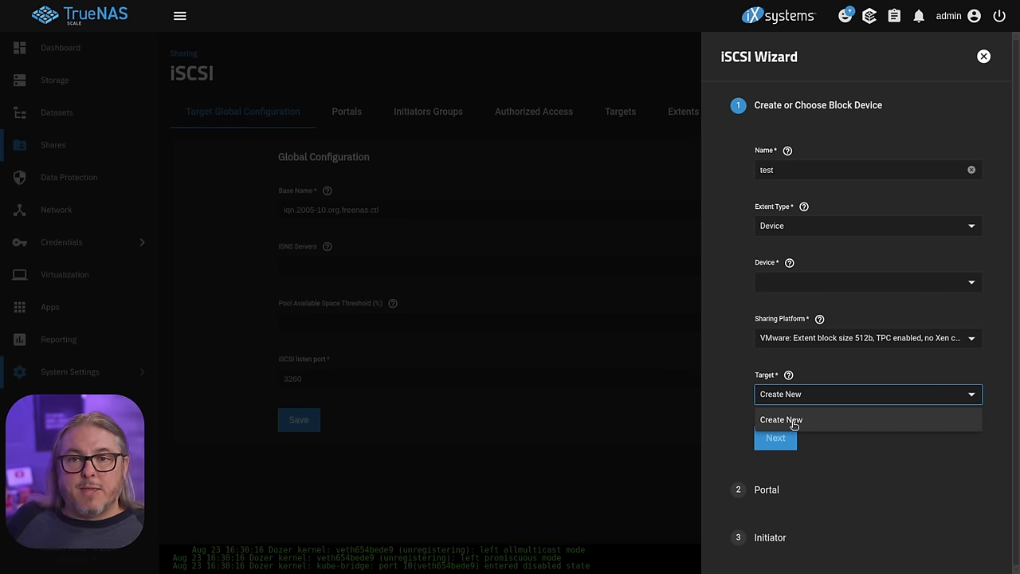
left_click(781, 420)
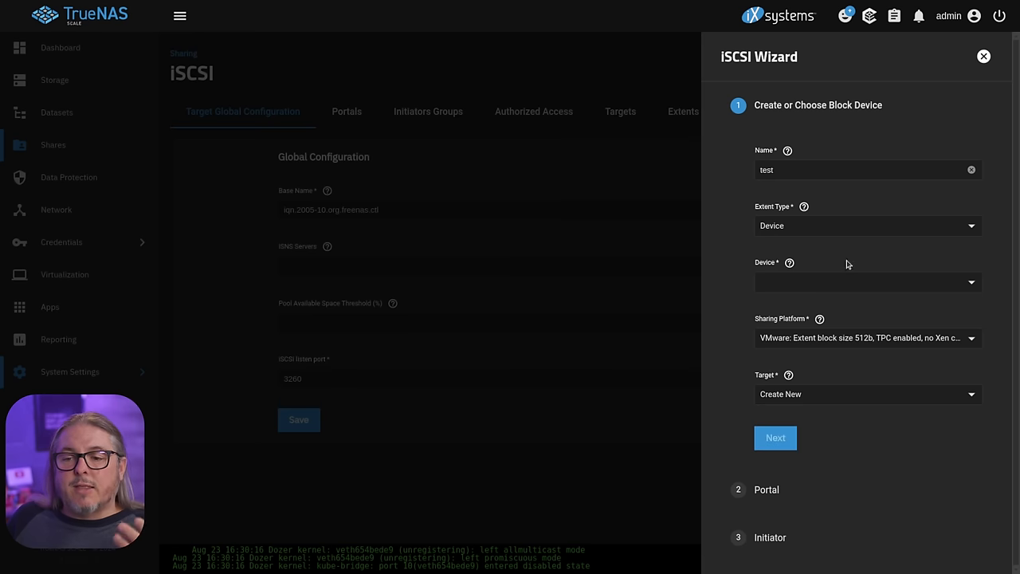
left_click(867, 280)
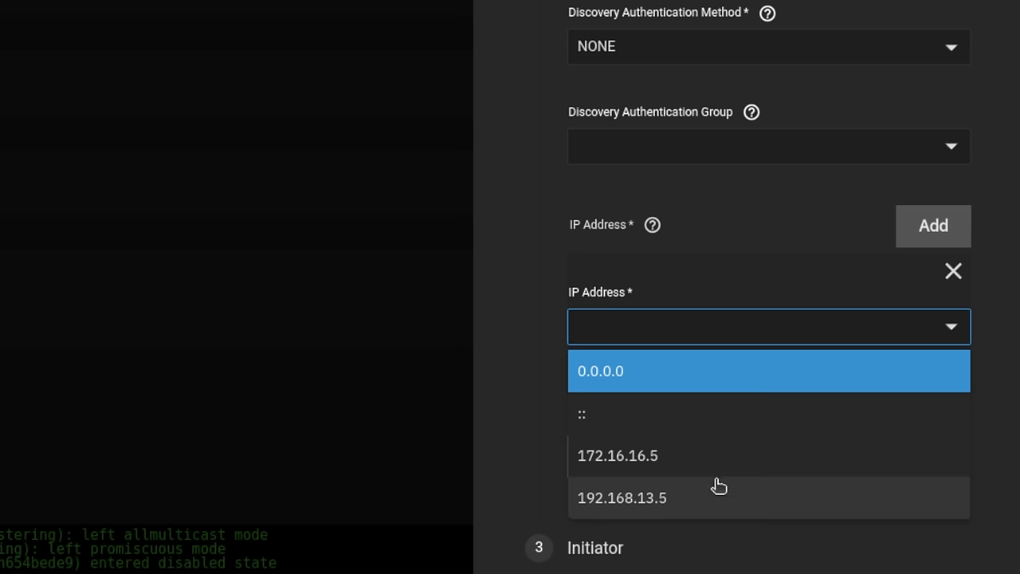
left_click(619, 456)
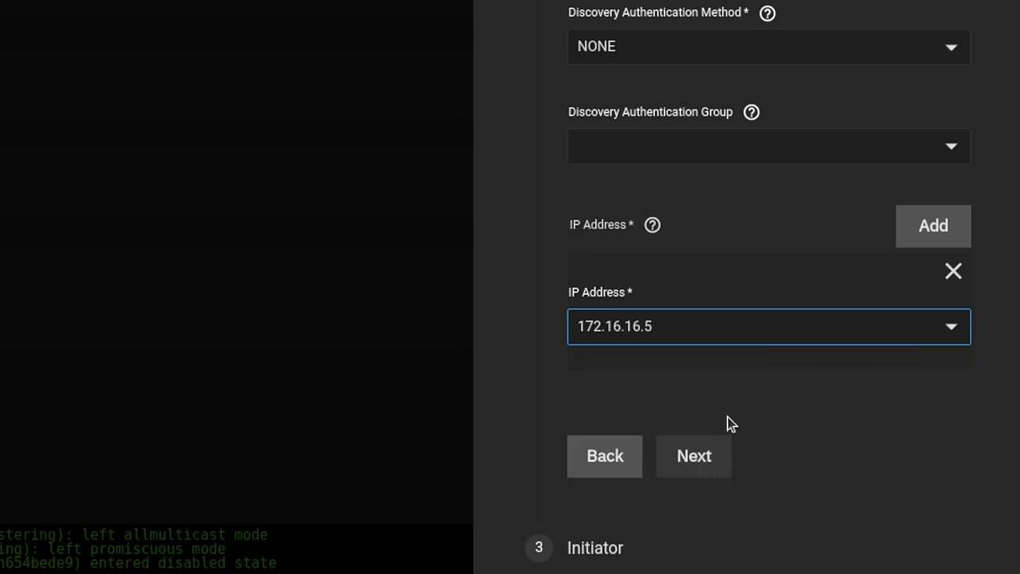
mouse_move(686, 389)
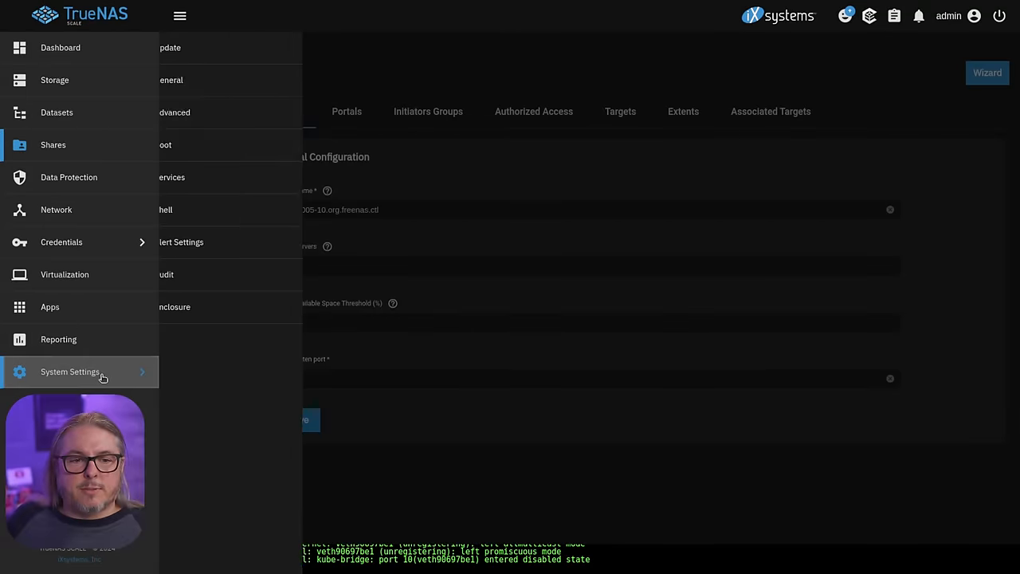
Step: Go to the General system settings showing the web interface on 0.0.0.0
left_click(171, 79)
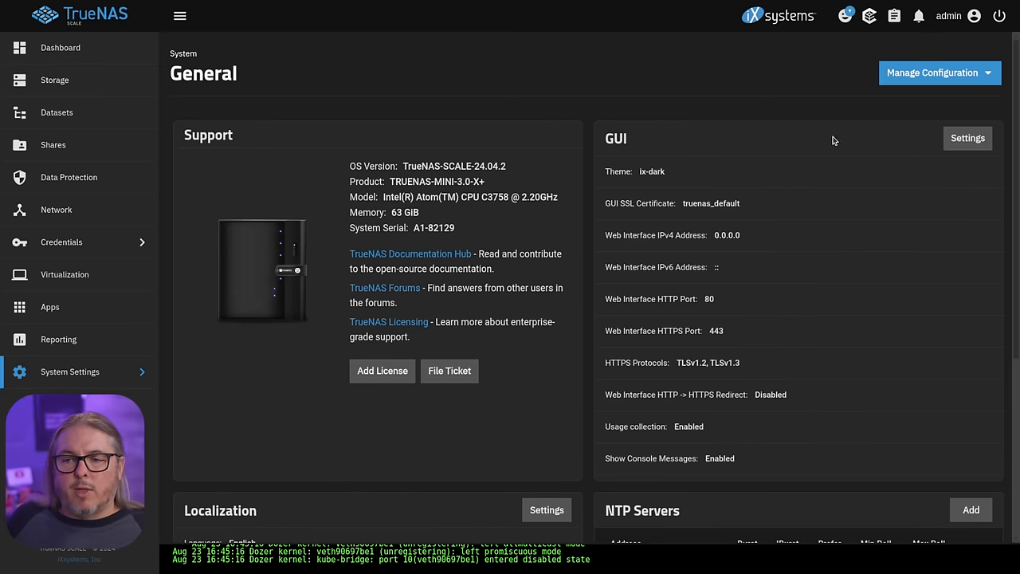
mouse_move(967, 138)
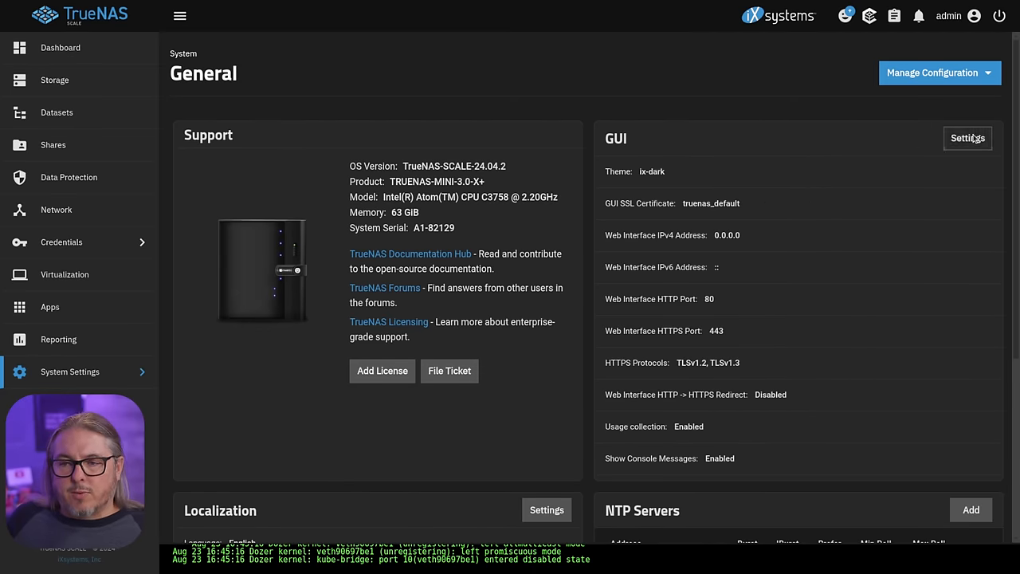
Step: Set the web interface IPv4 address to 172.16.16.5 only, removing 0.0.0.0, and save
left_click(968, 137)
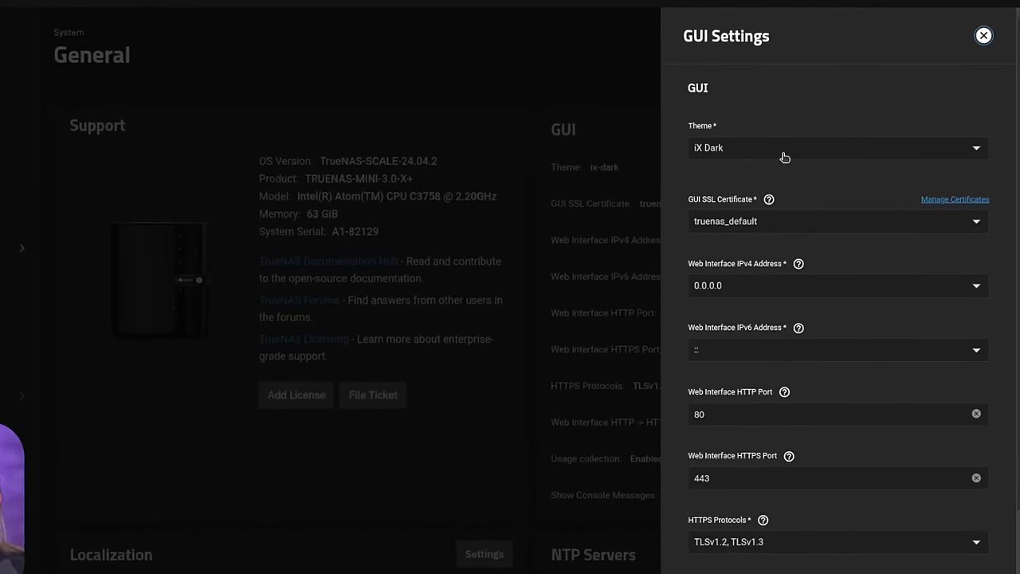
scroll("down", 3)
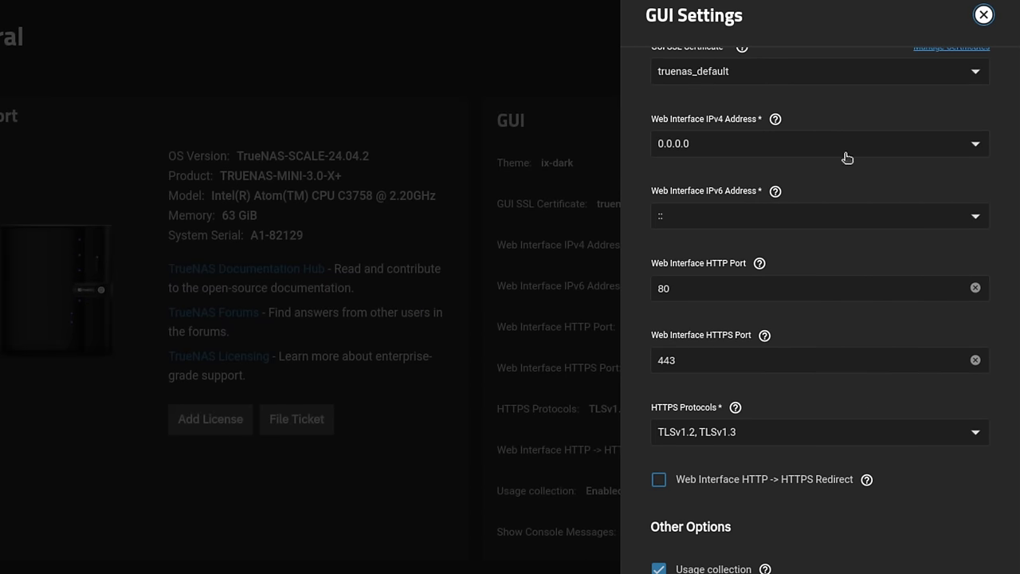
left_click(820, 143)
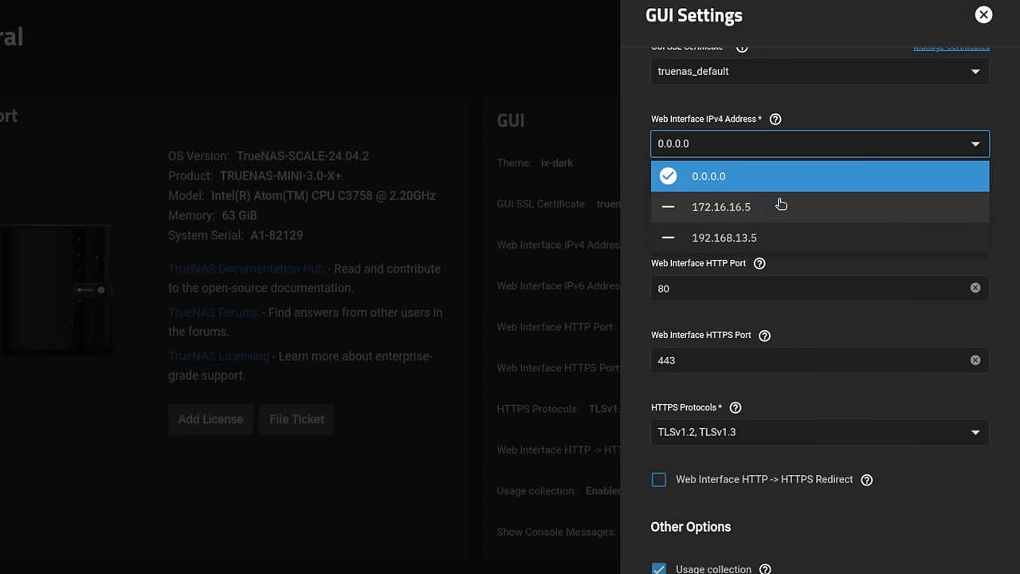
mouse_move(673, 188)
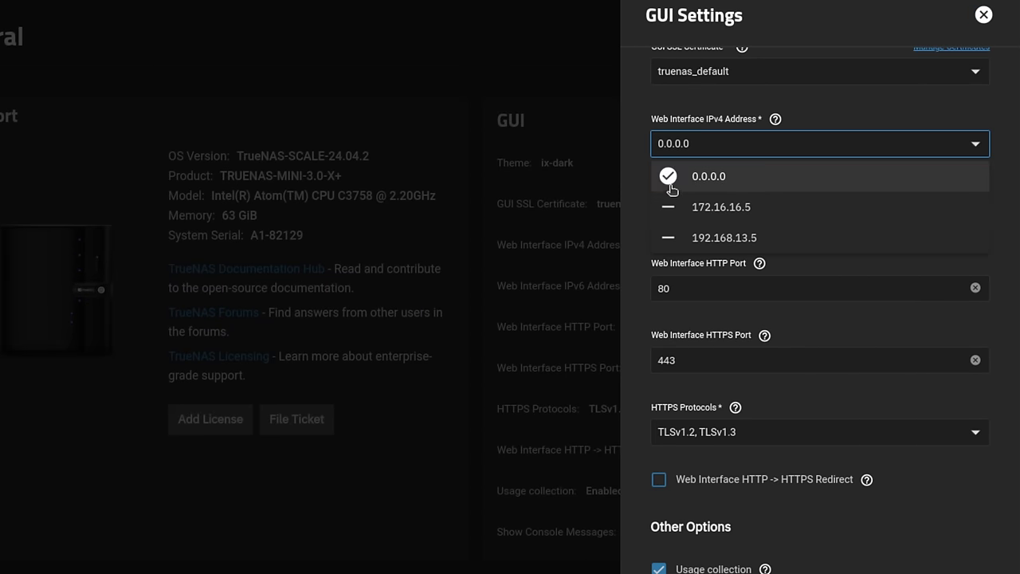
mouse_move(722, 188)
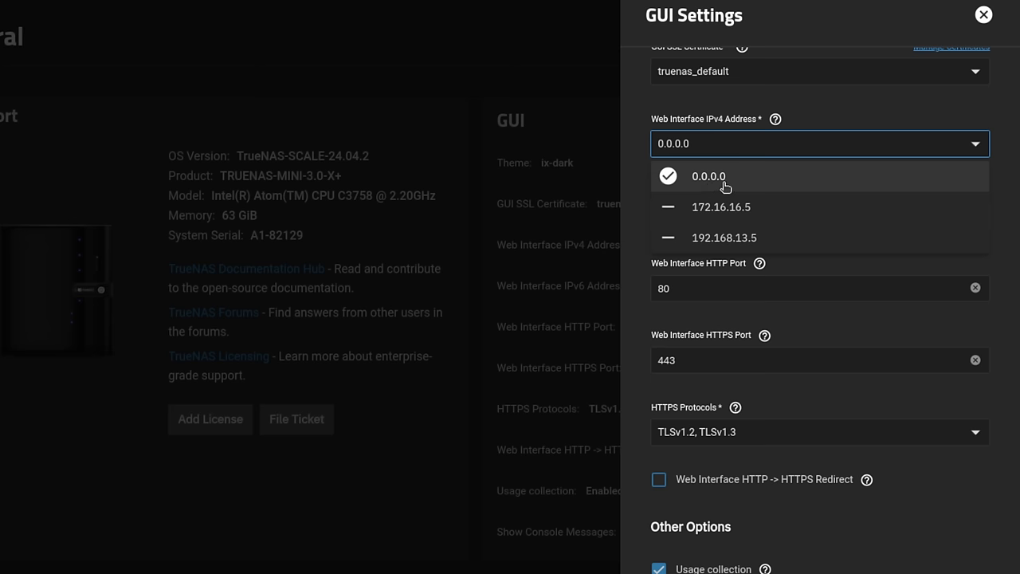
left_click(720, 208)
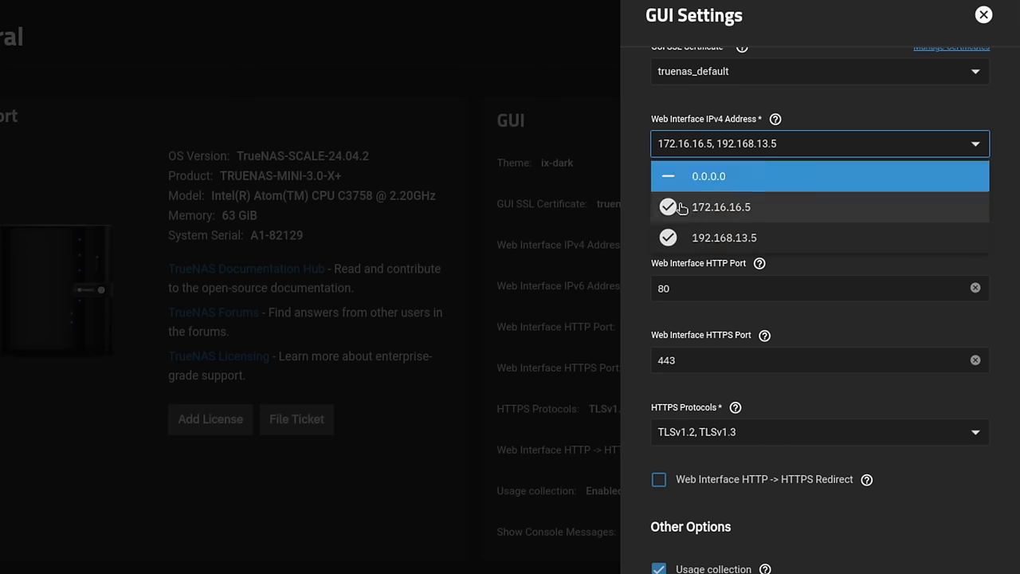
left_click(724, 237)
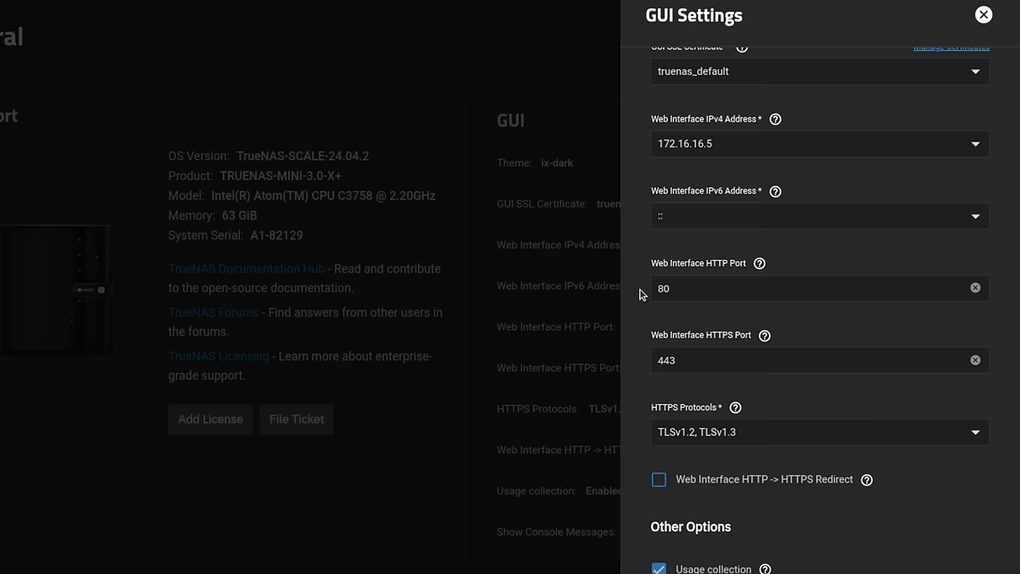
left_click(797, 360)
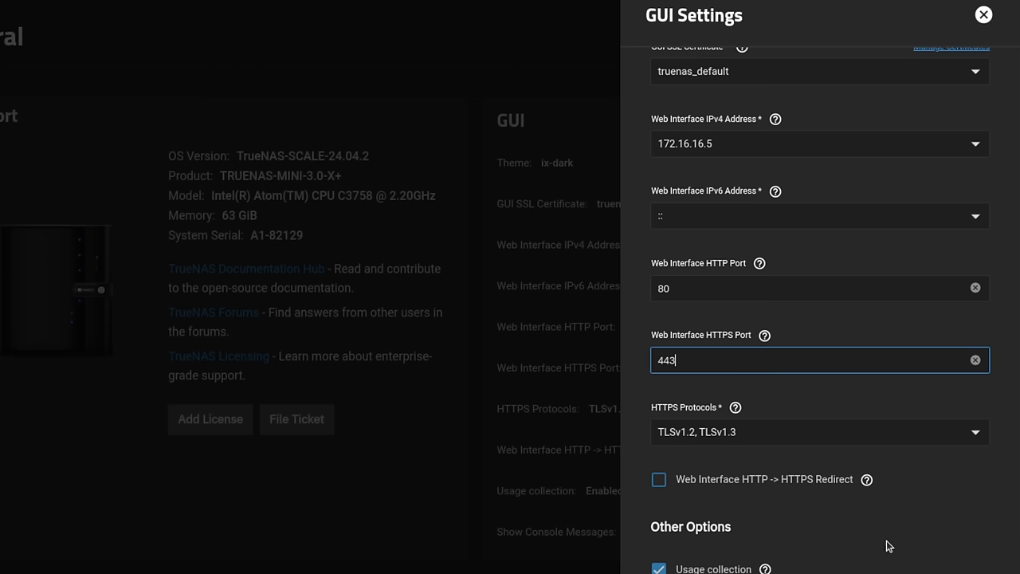
mouse_move(699, 488)
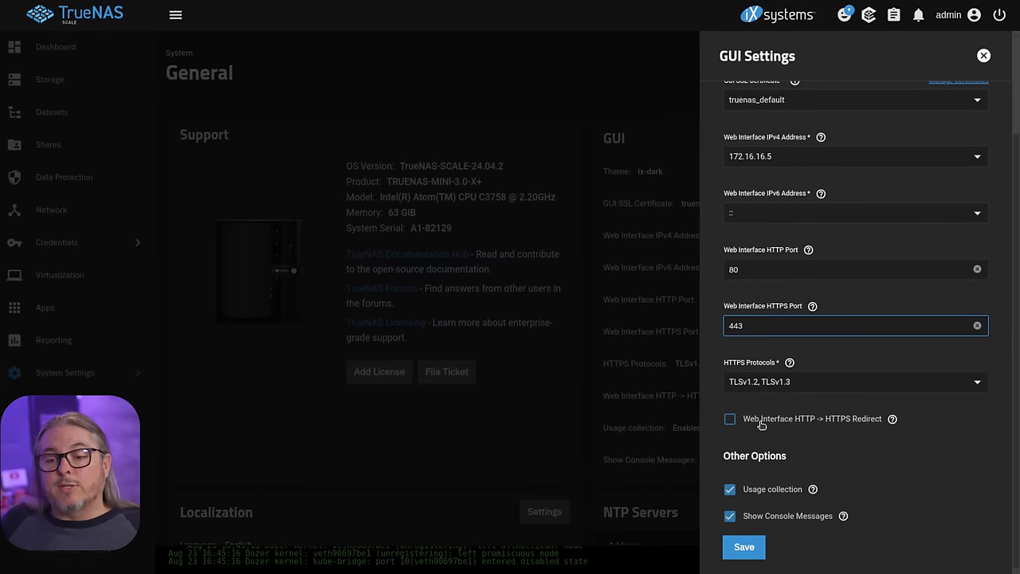
left_click(730, 418)
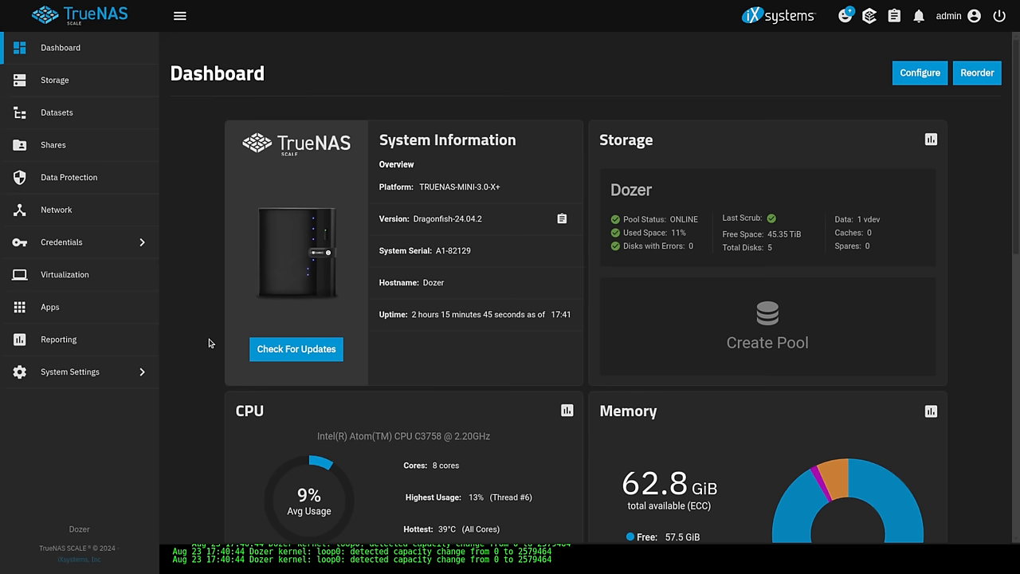
Step: Show the boot environments list and the rollback actions for the 24.04.1.1 entry
left_click(70, 372)
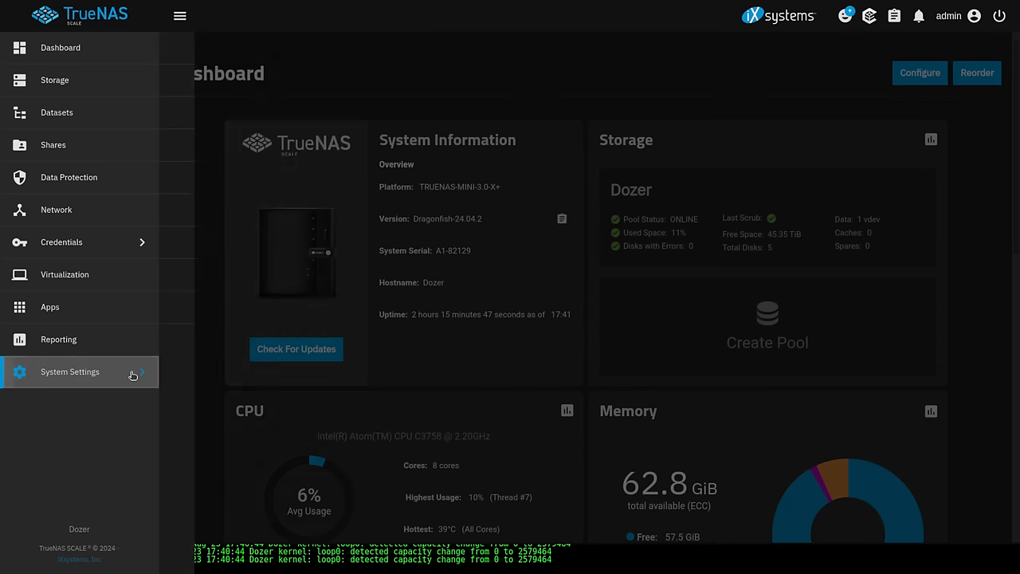
left_click(70, 372)
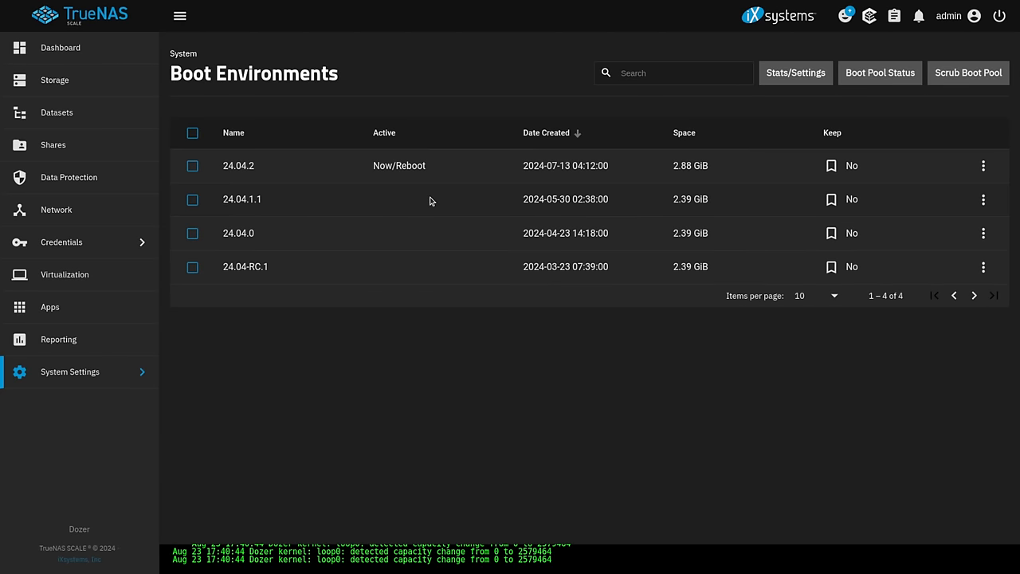
mouse_move(983, 199)
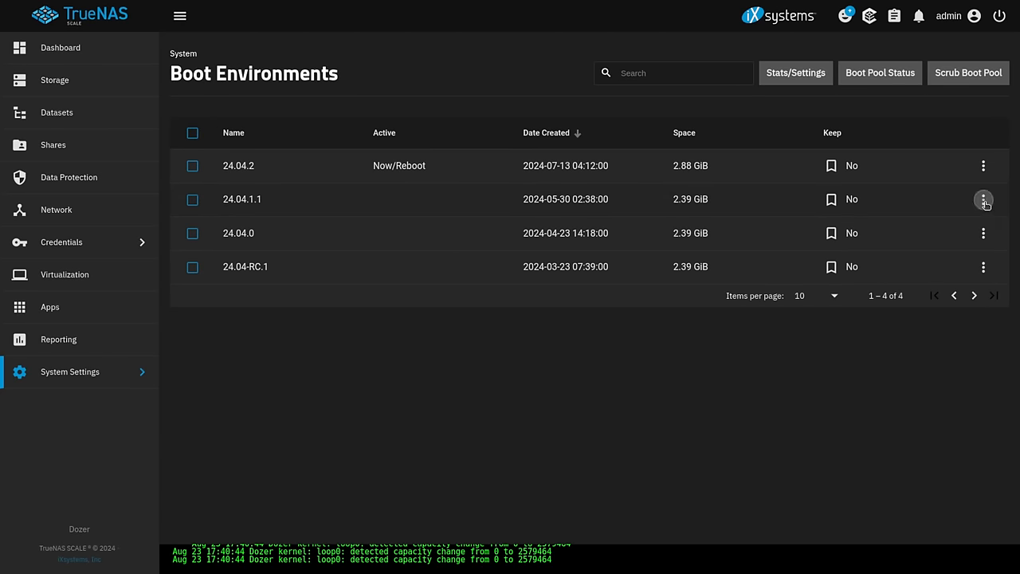
left_click(982, 199)
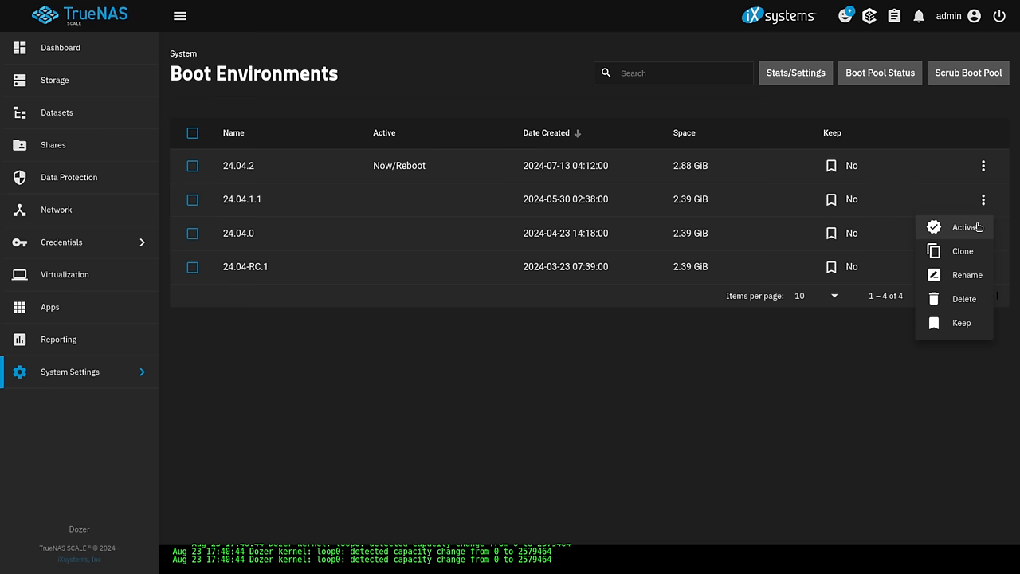
mouse_move(970, 274)
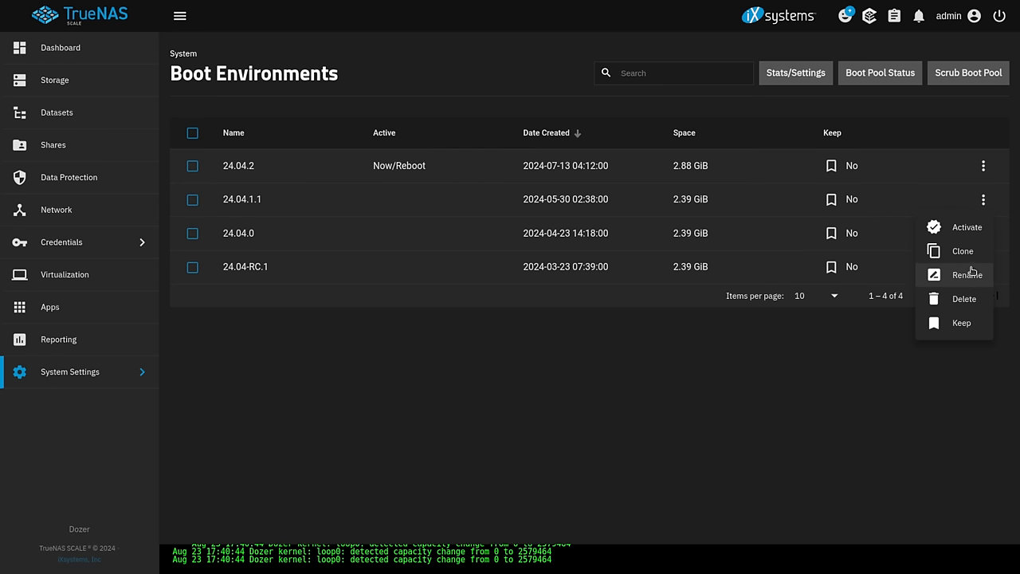
mouse_move(963, 300)
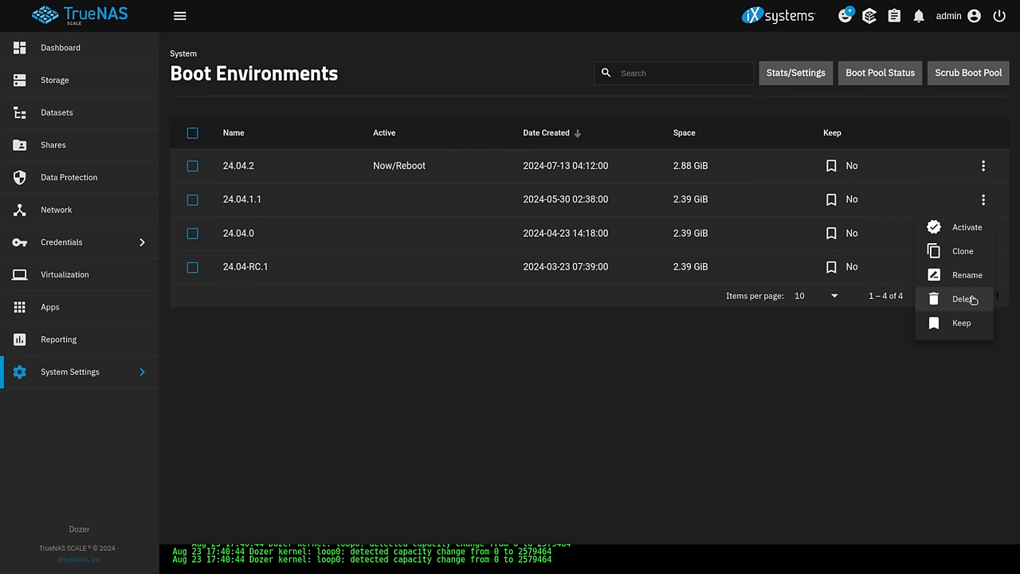